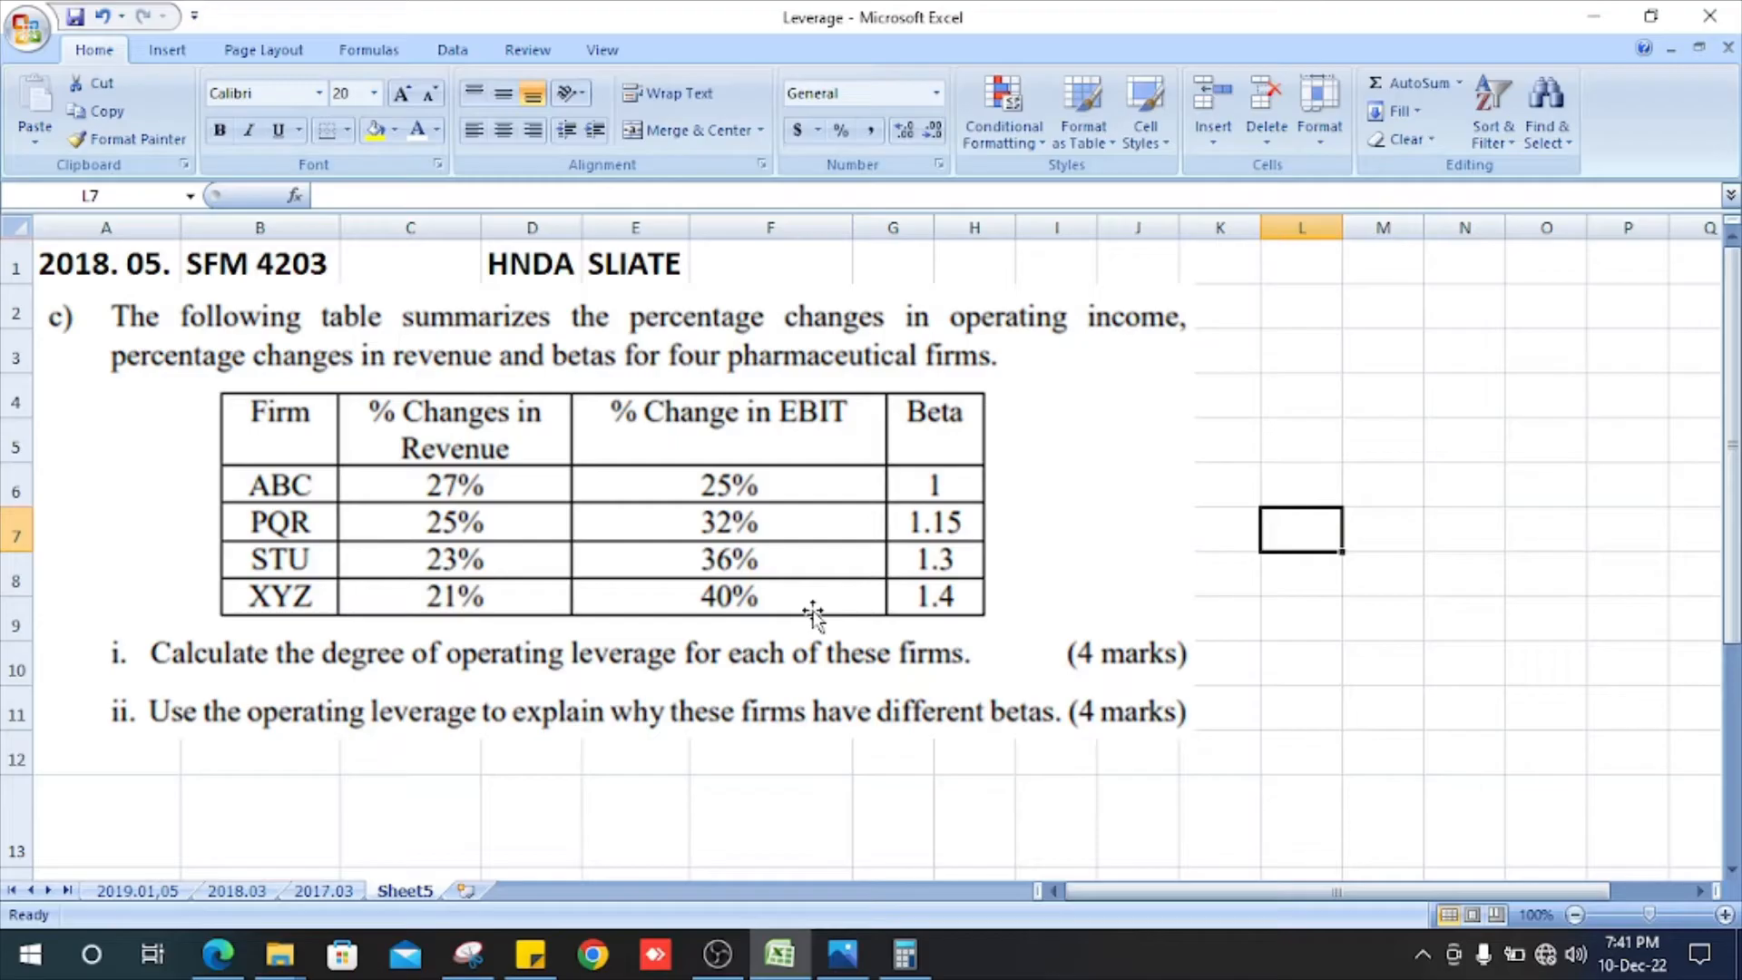
pyautogui.moveTo(159, 351)
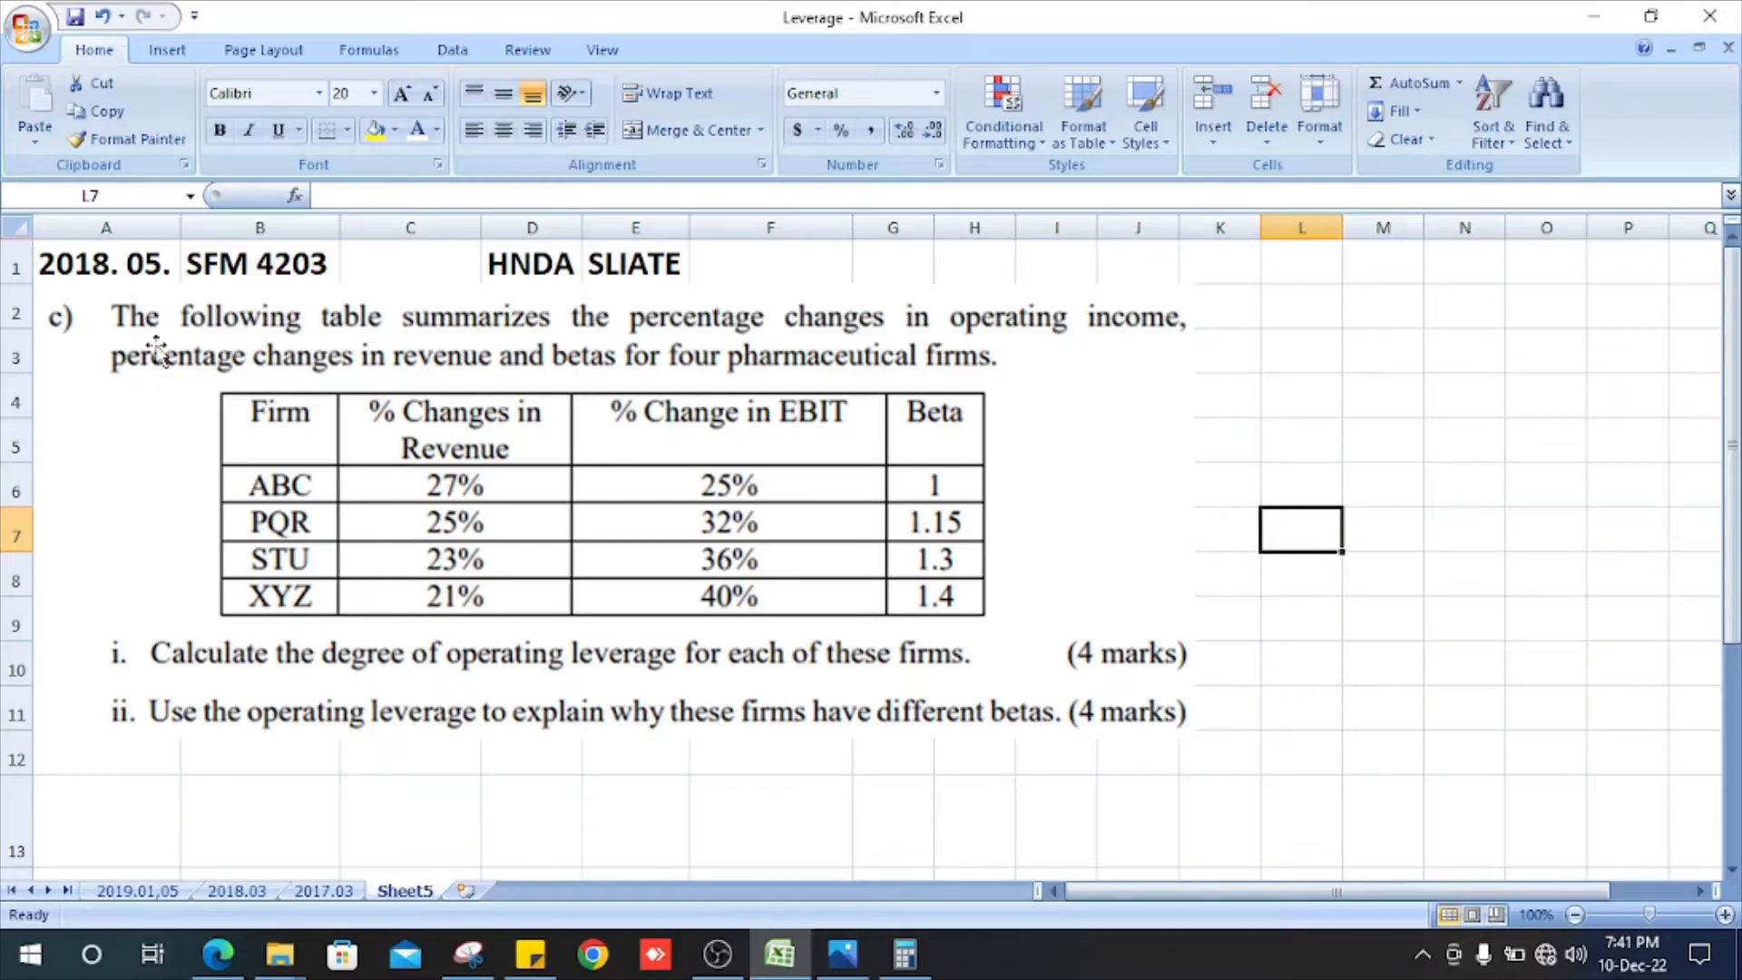
pyautogui.moveTo(872, 342)
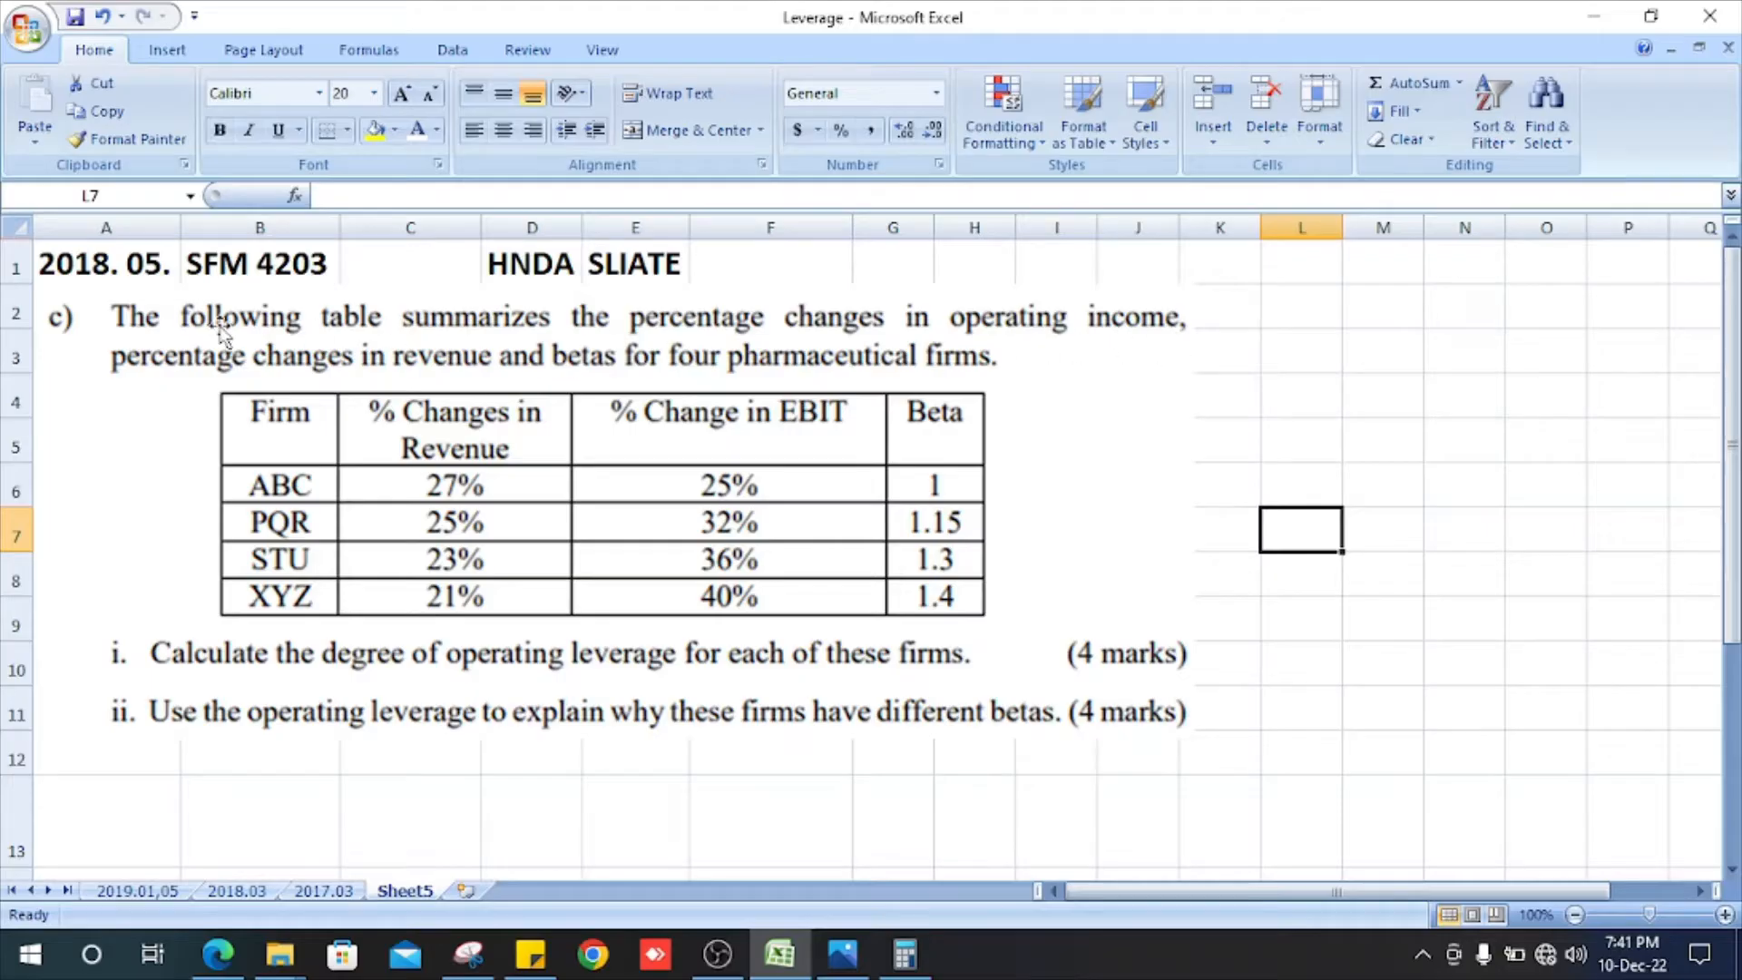
pyautogui.moveTo(491, 372)
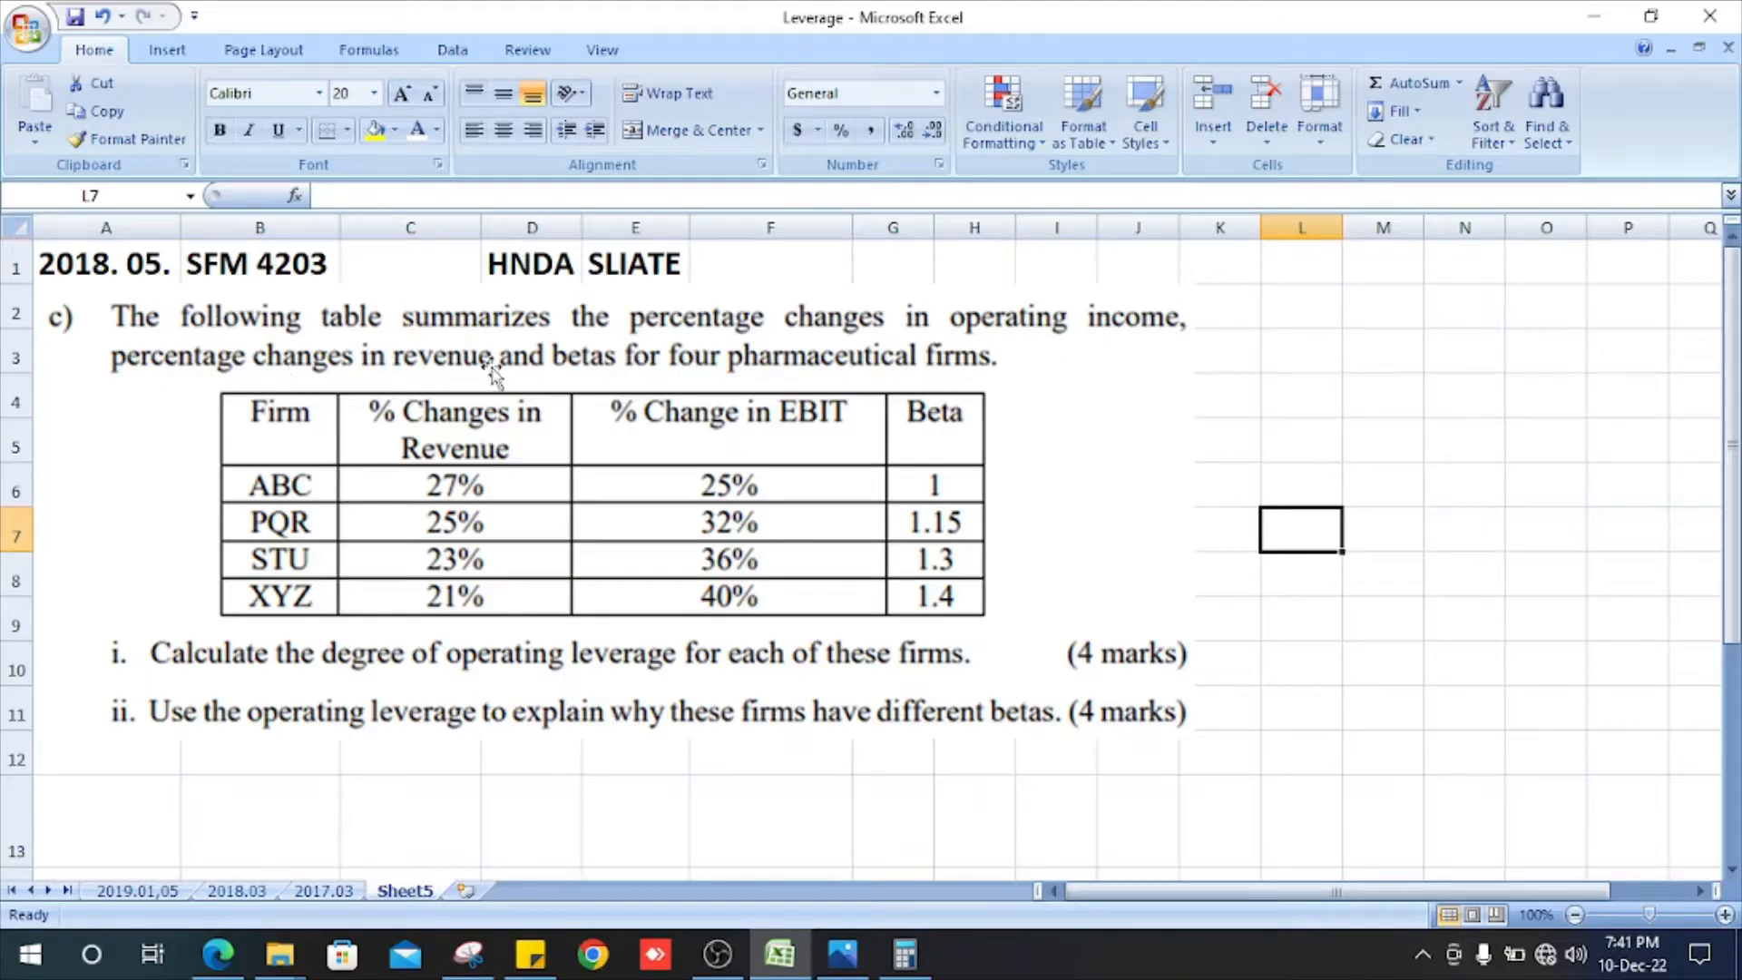
pyautogui.moveTo(795, 378)
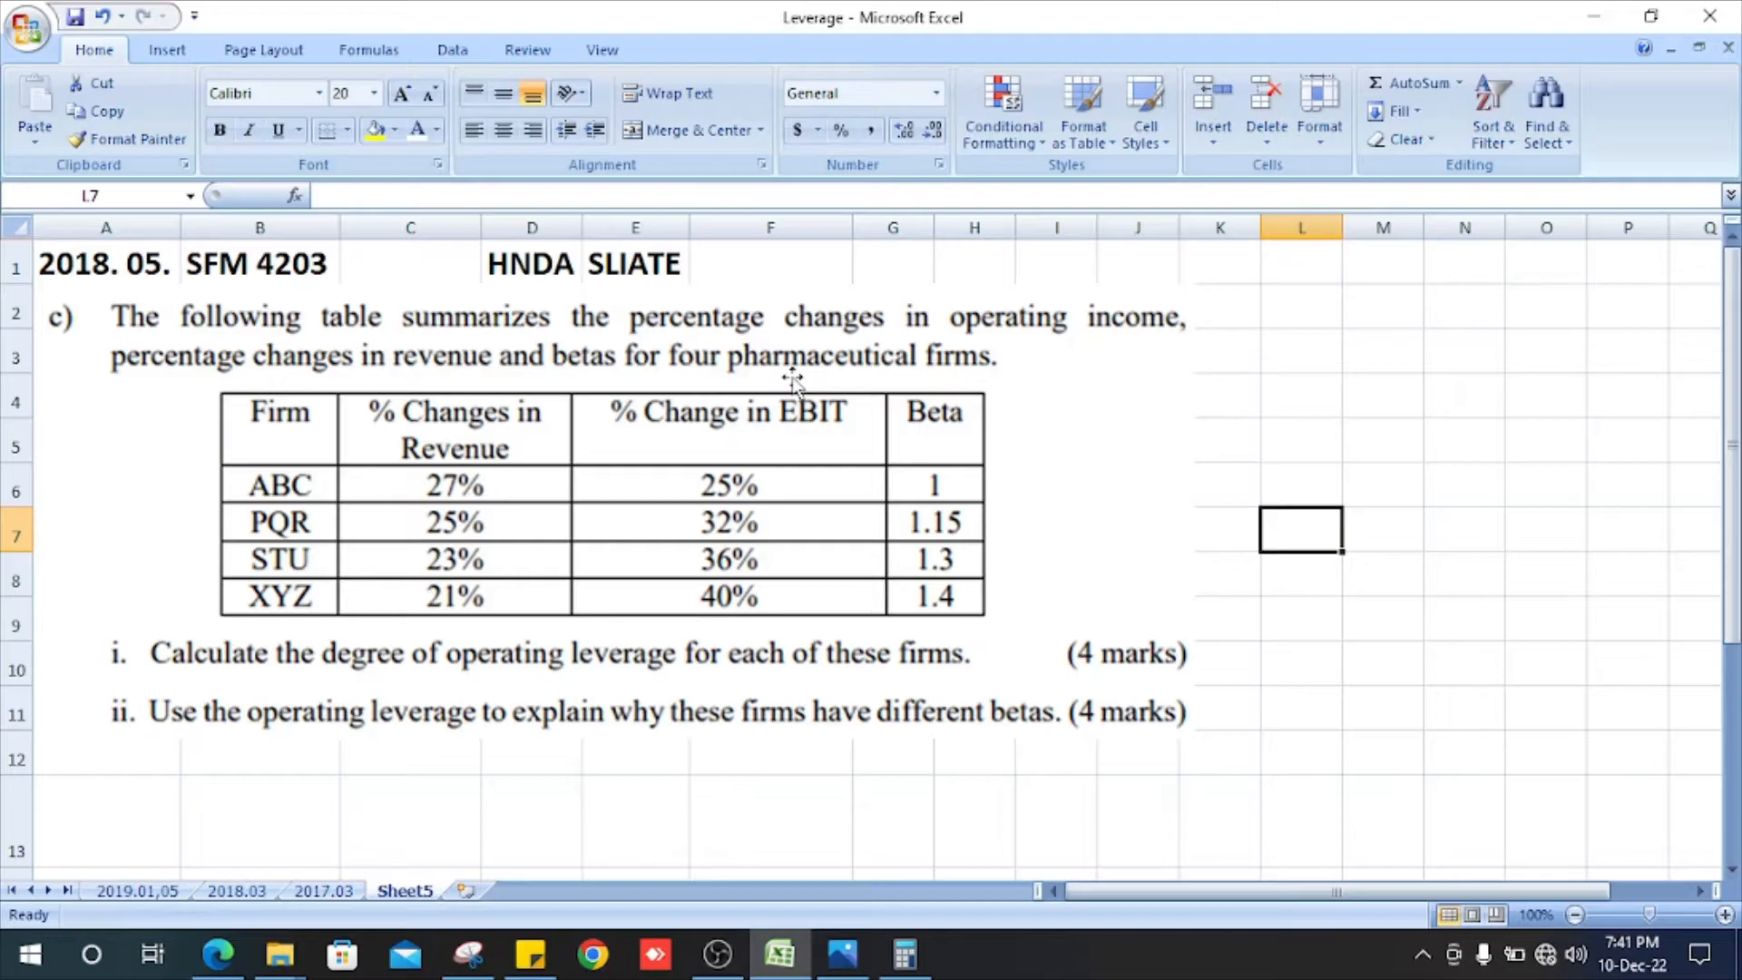
pyautogui.moveTo(961, 377)
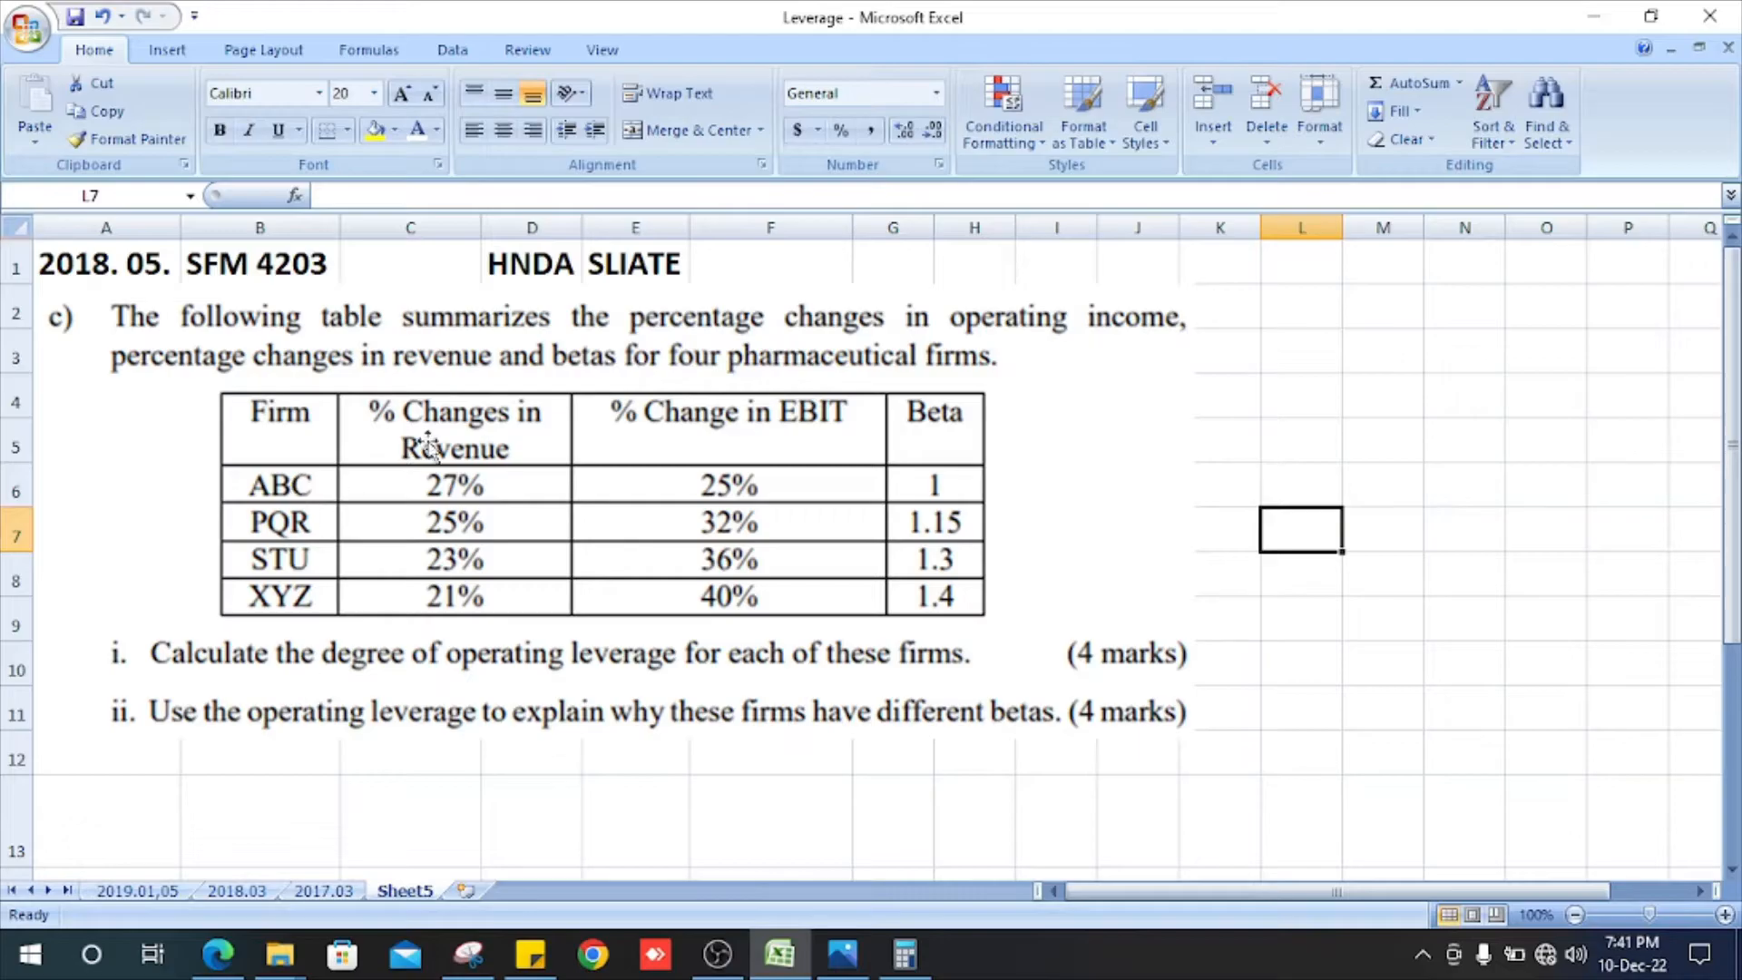
pyautogui.moveTo(427, 589)
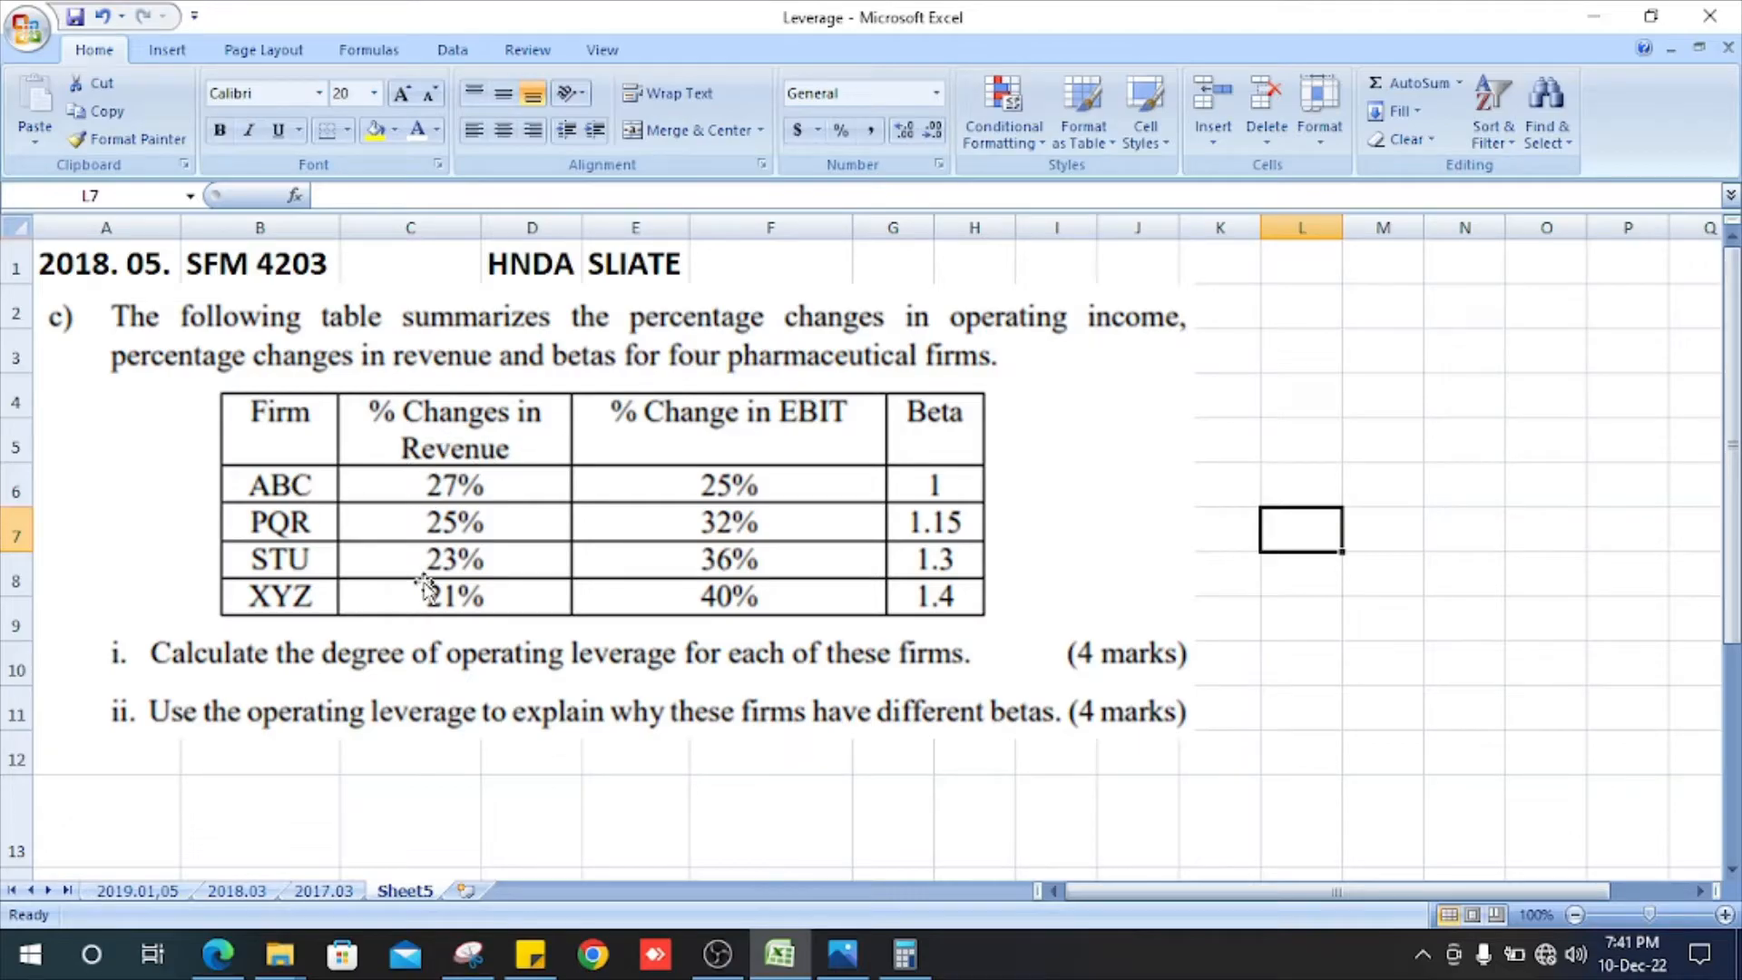
pyautogui.moveTo(678, 461)
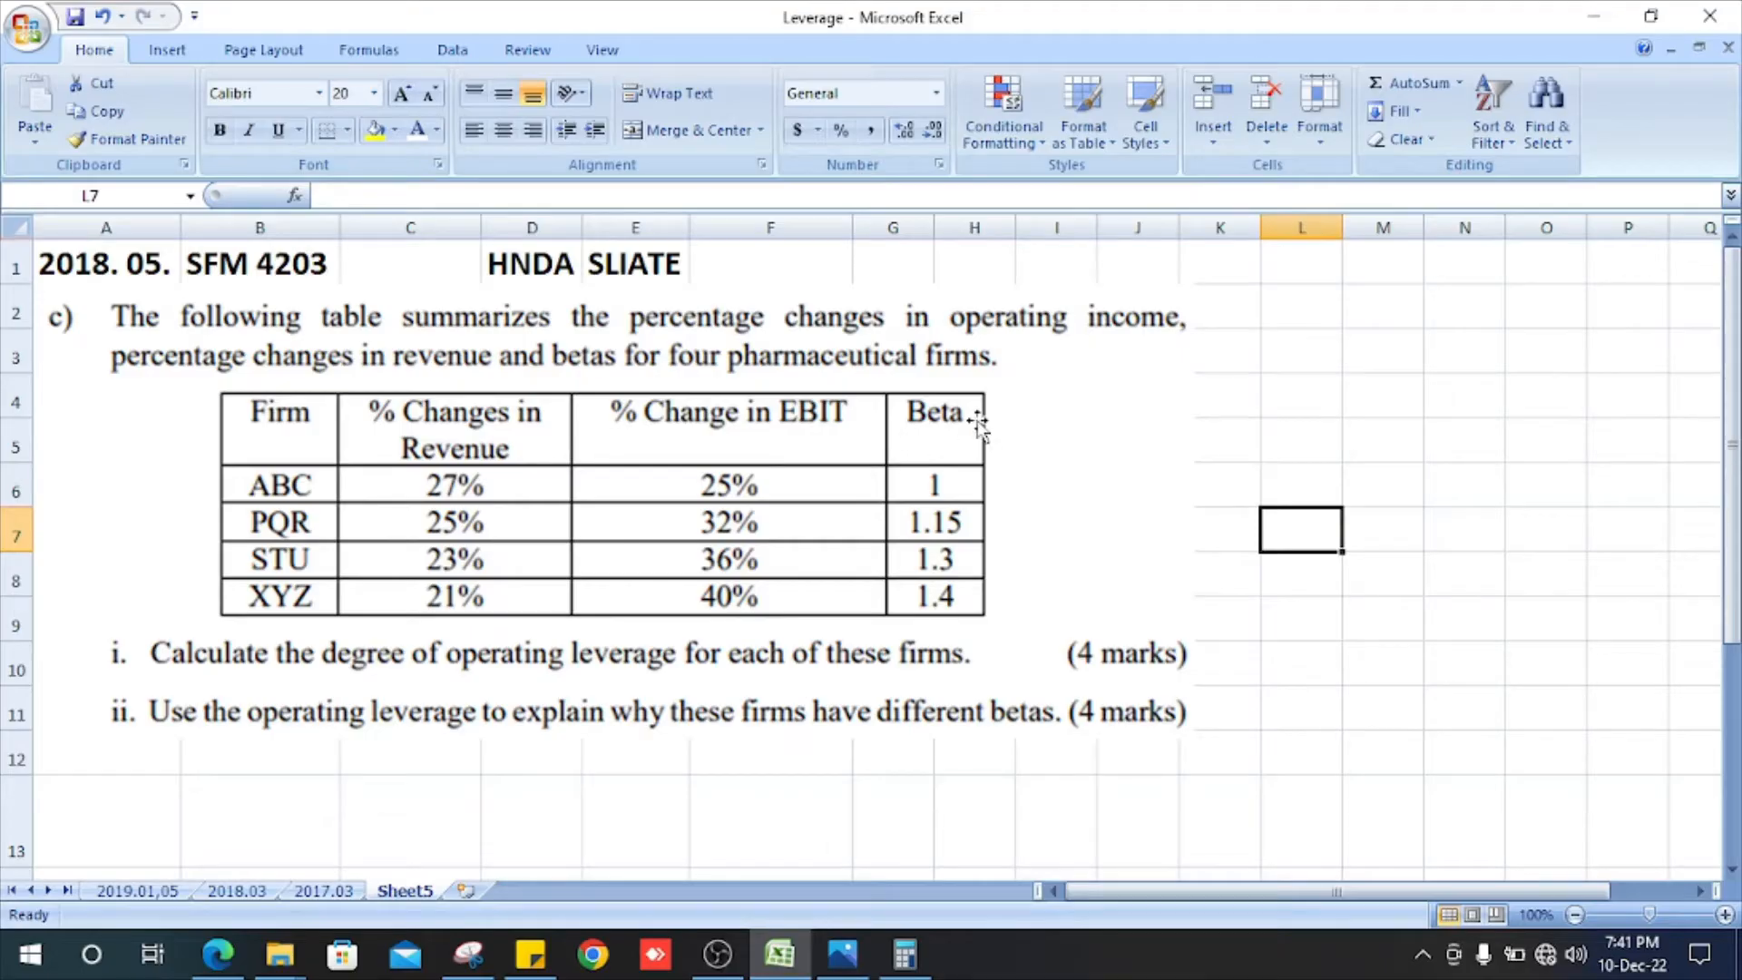
pyautogui.scroll(-3)
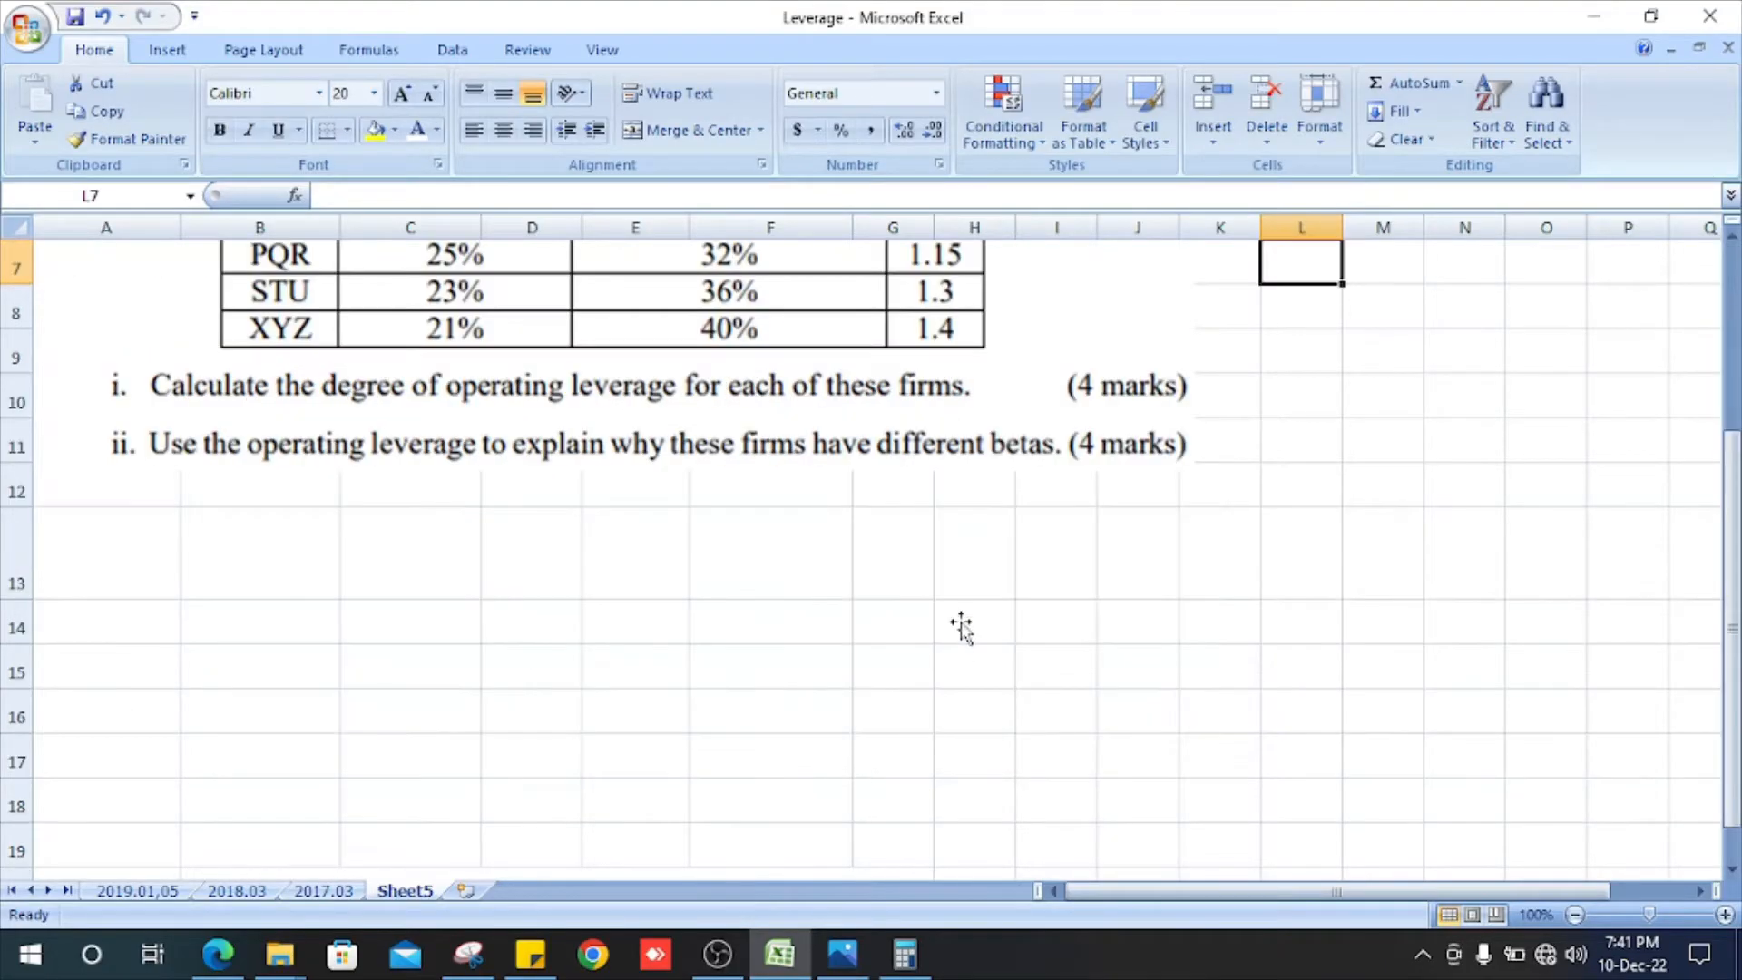
pyautogui.moveTo(569, 427)
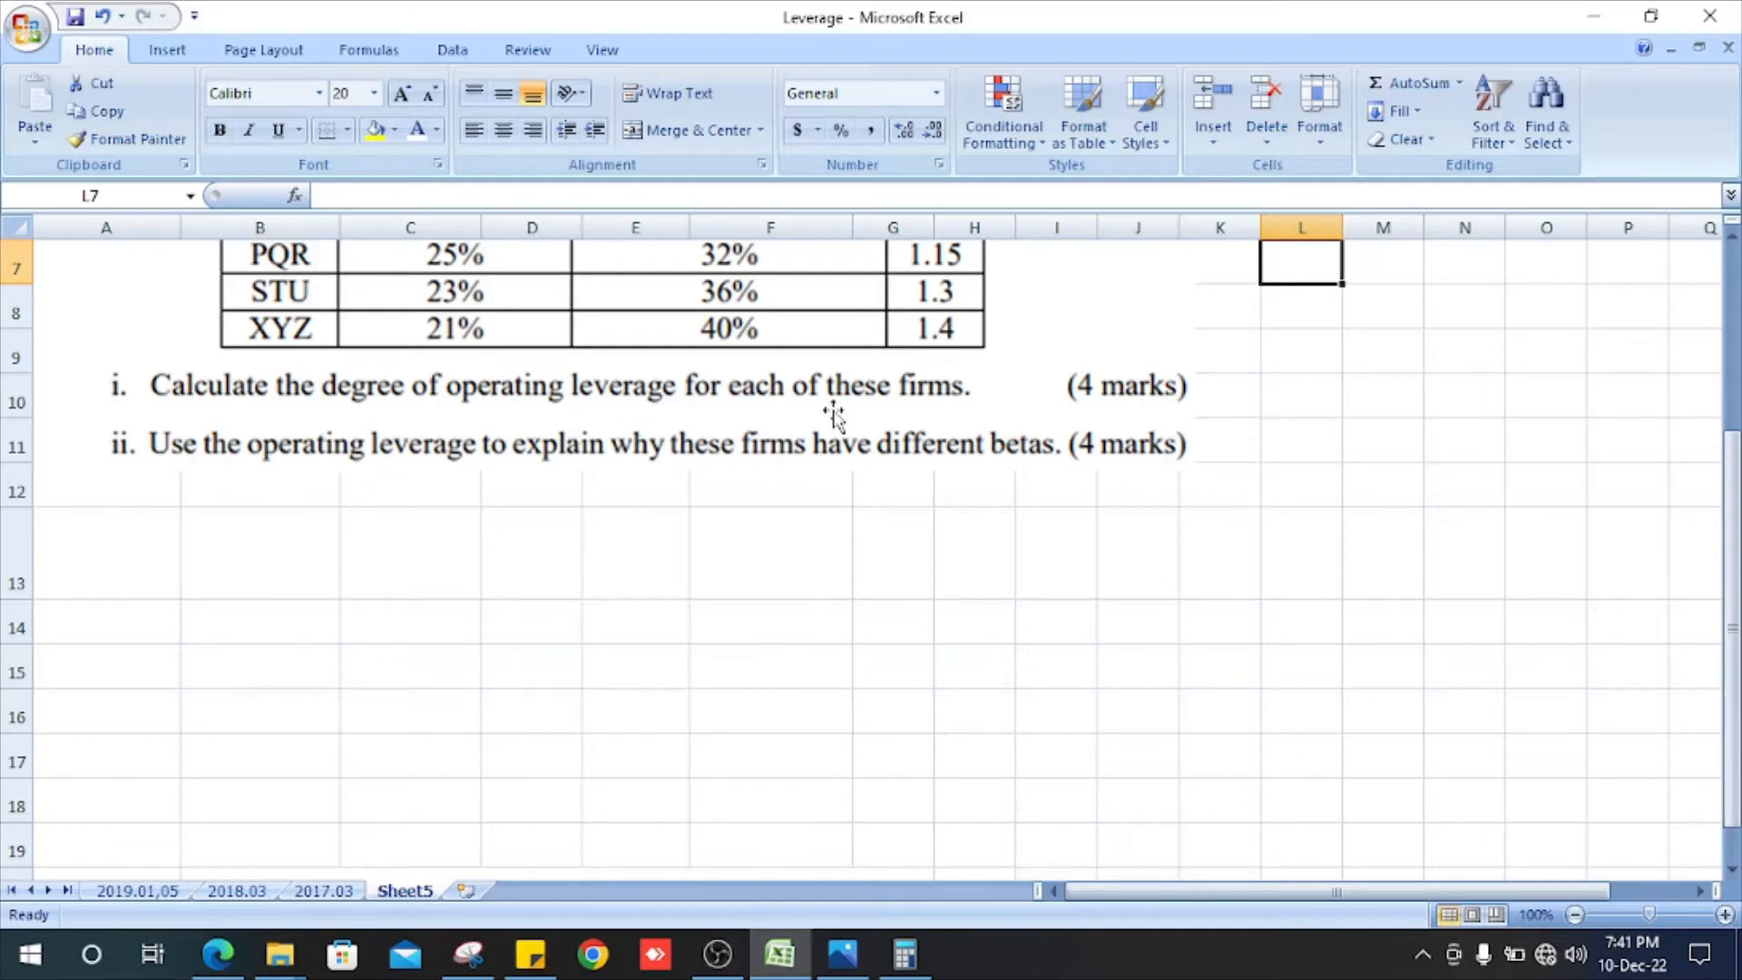
pyautogui.moveTo(119, 451)
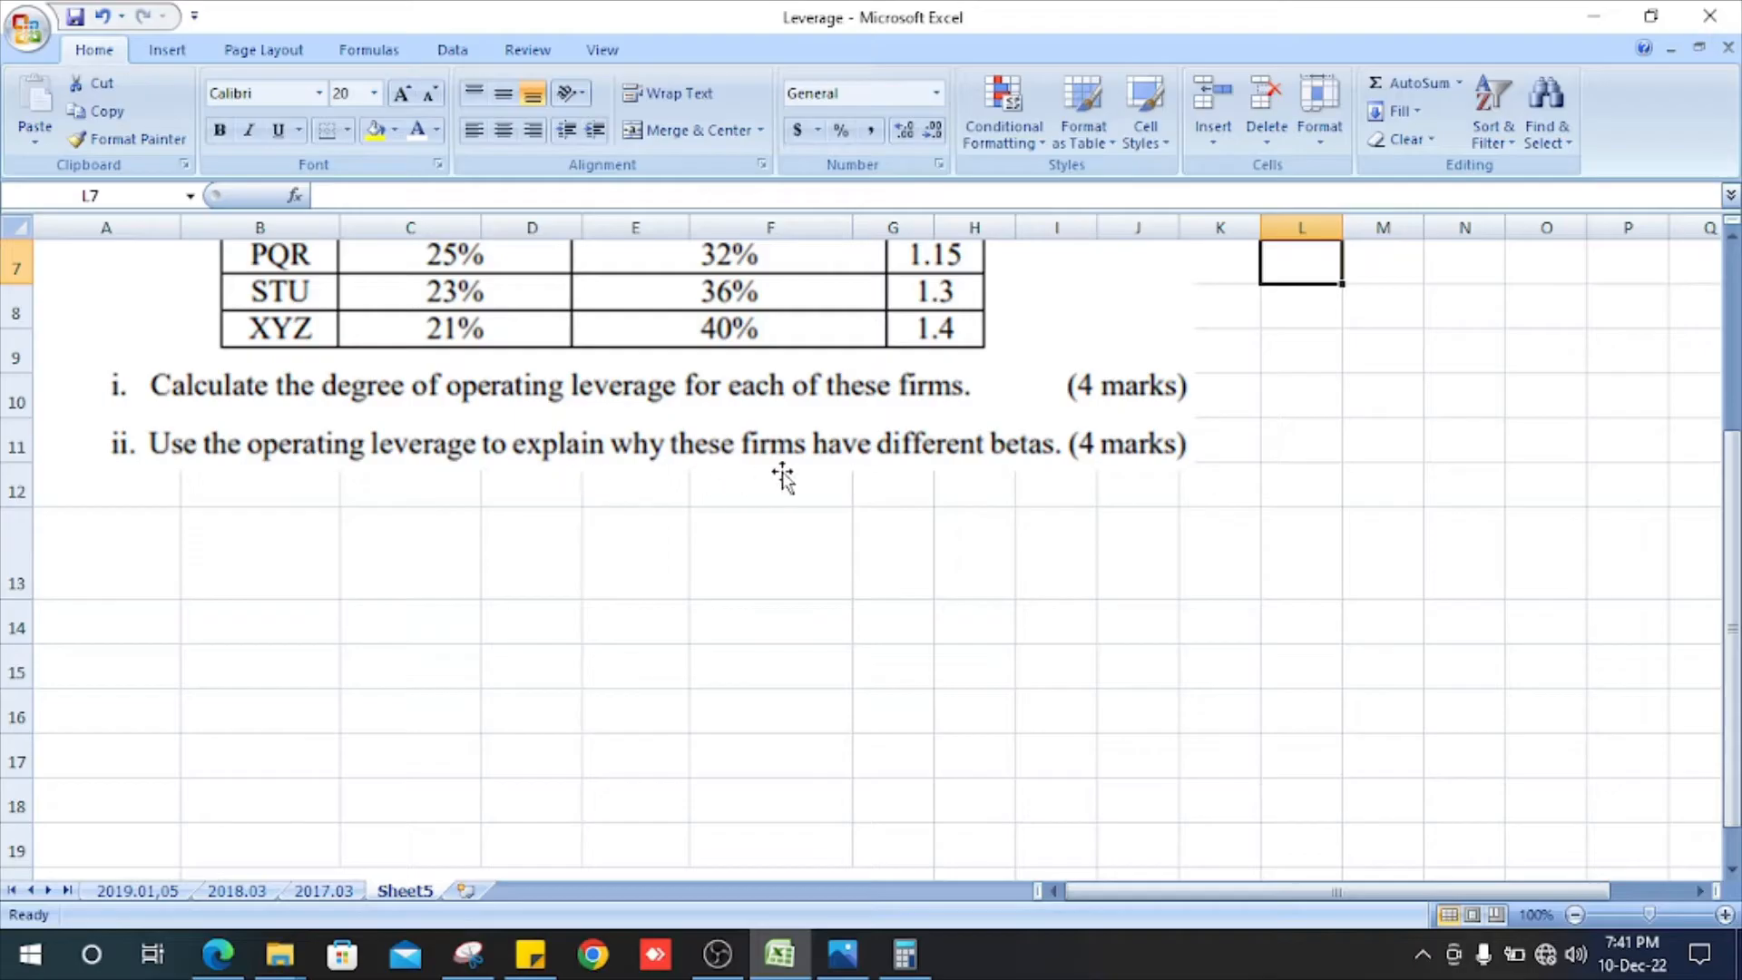
pyautogui.moveTo(1375, 471)
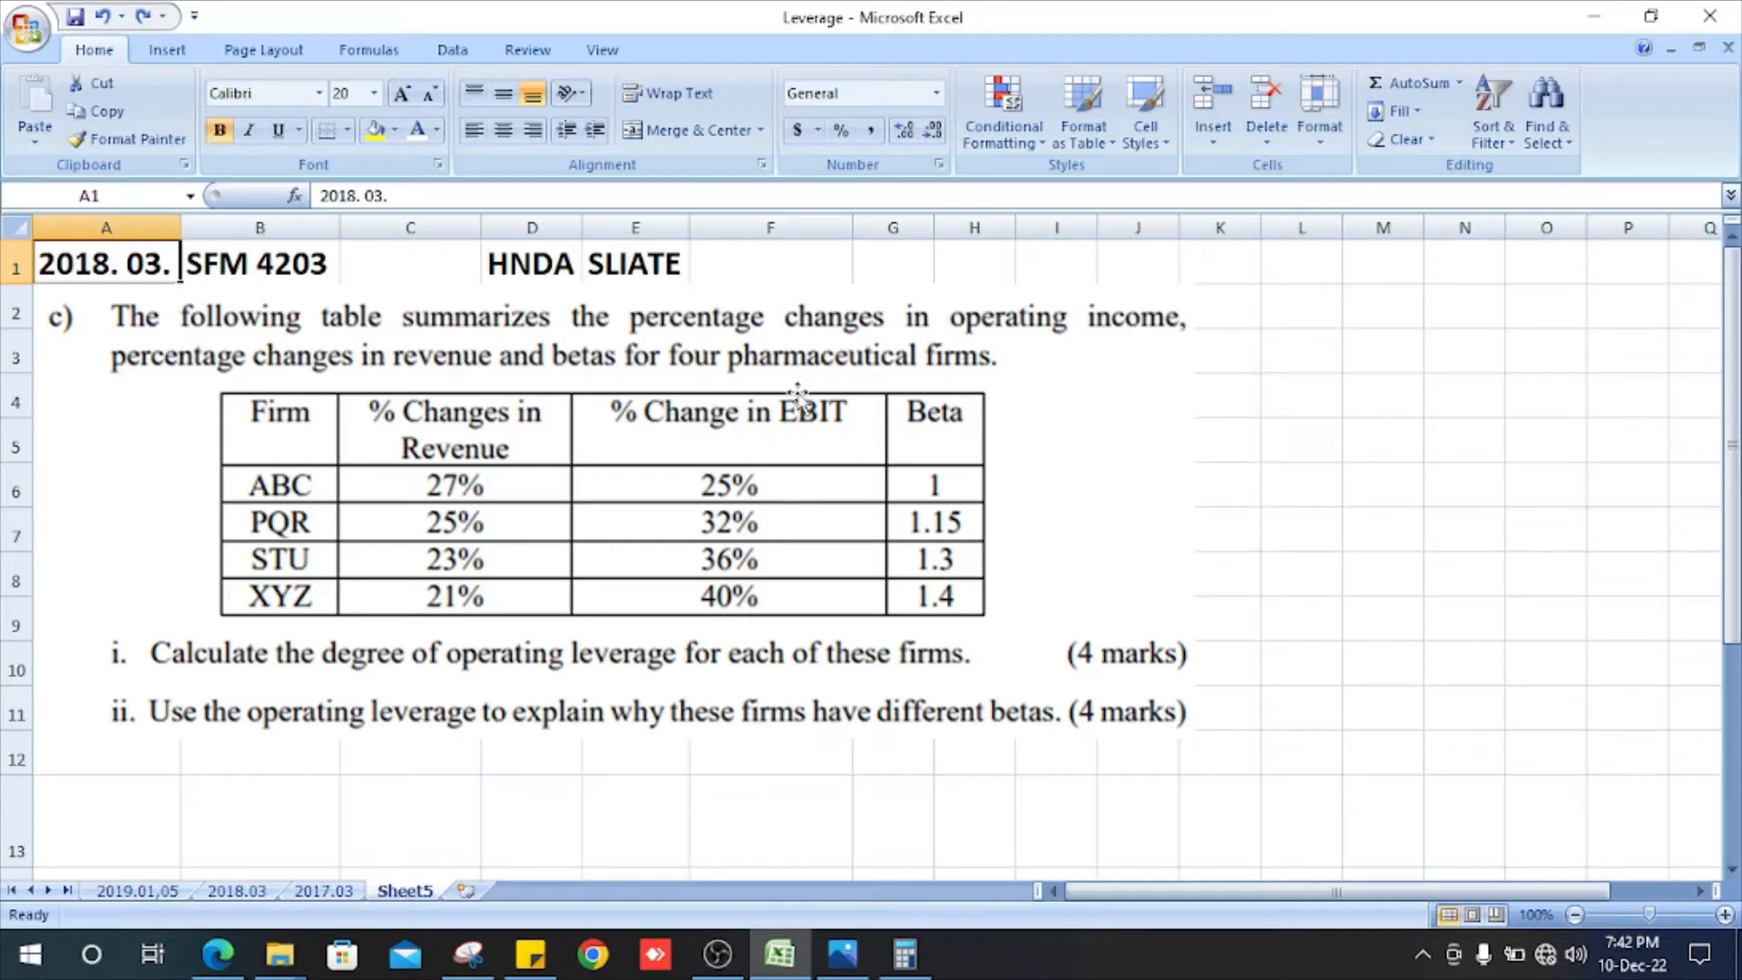
pyautogui.write('firm')
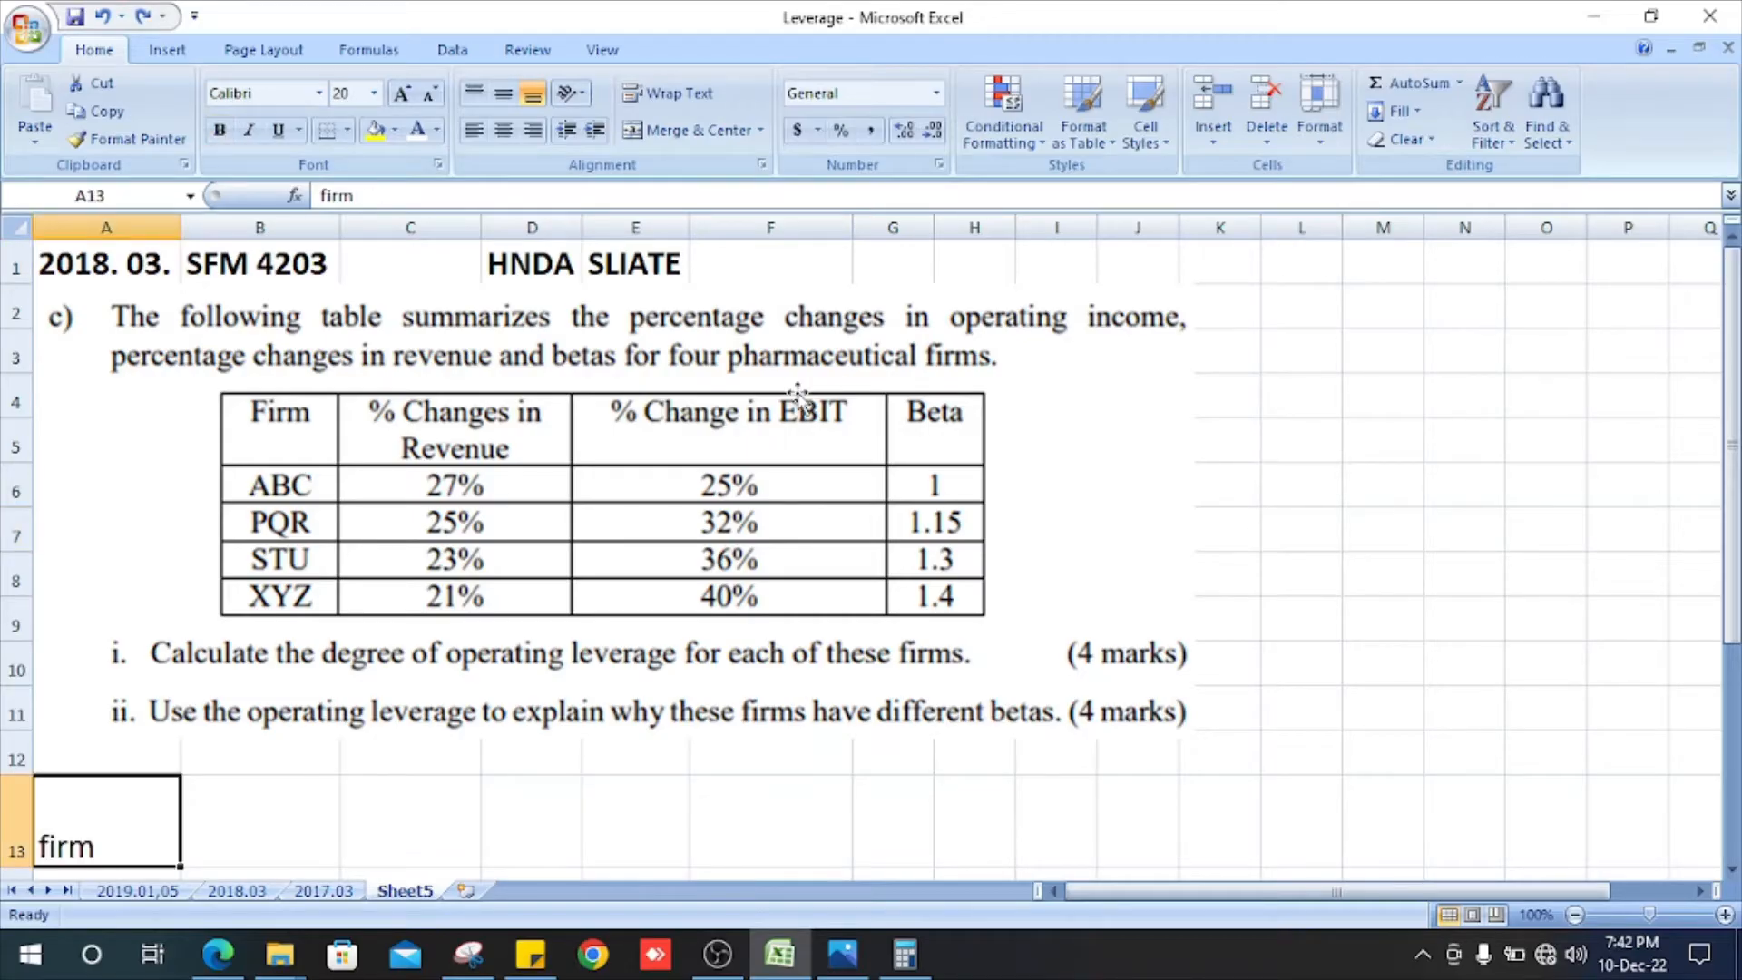
pyautogui.write('abc')
pyautogui.write('23')
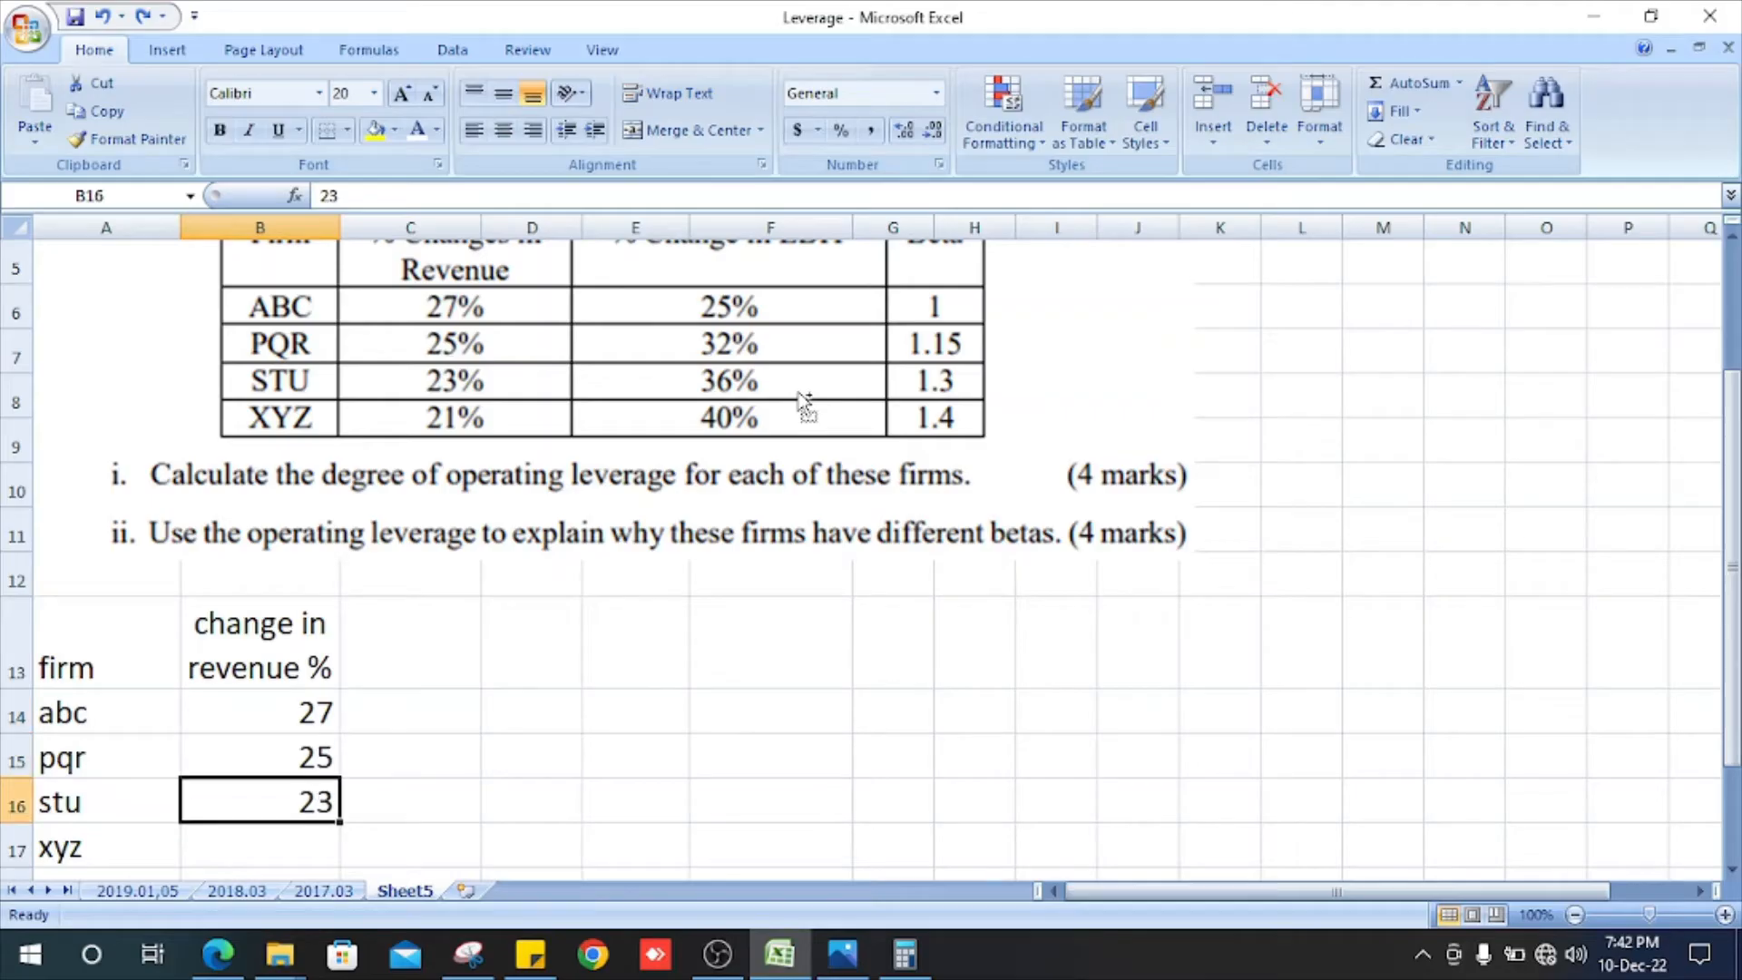
pyautogui.write('change in EBIT %')
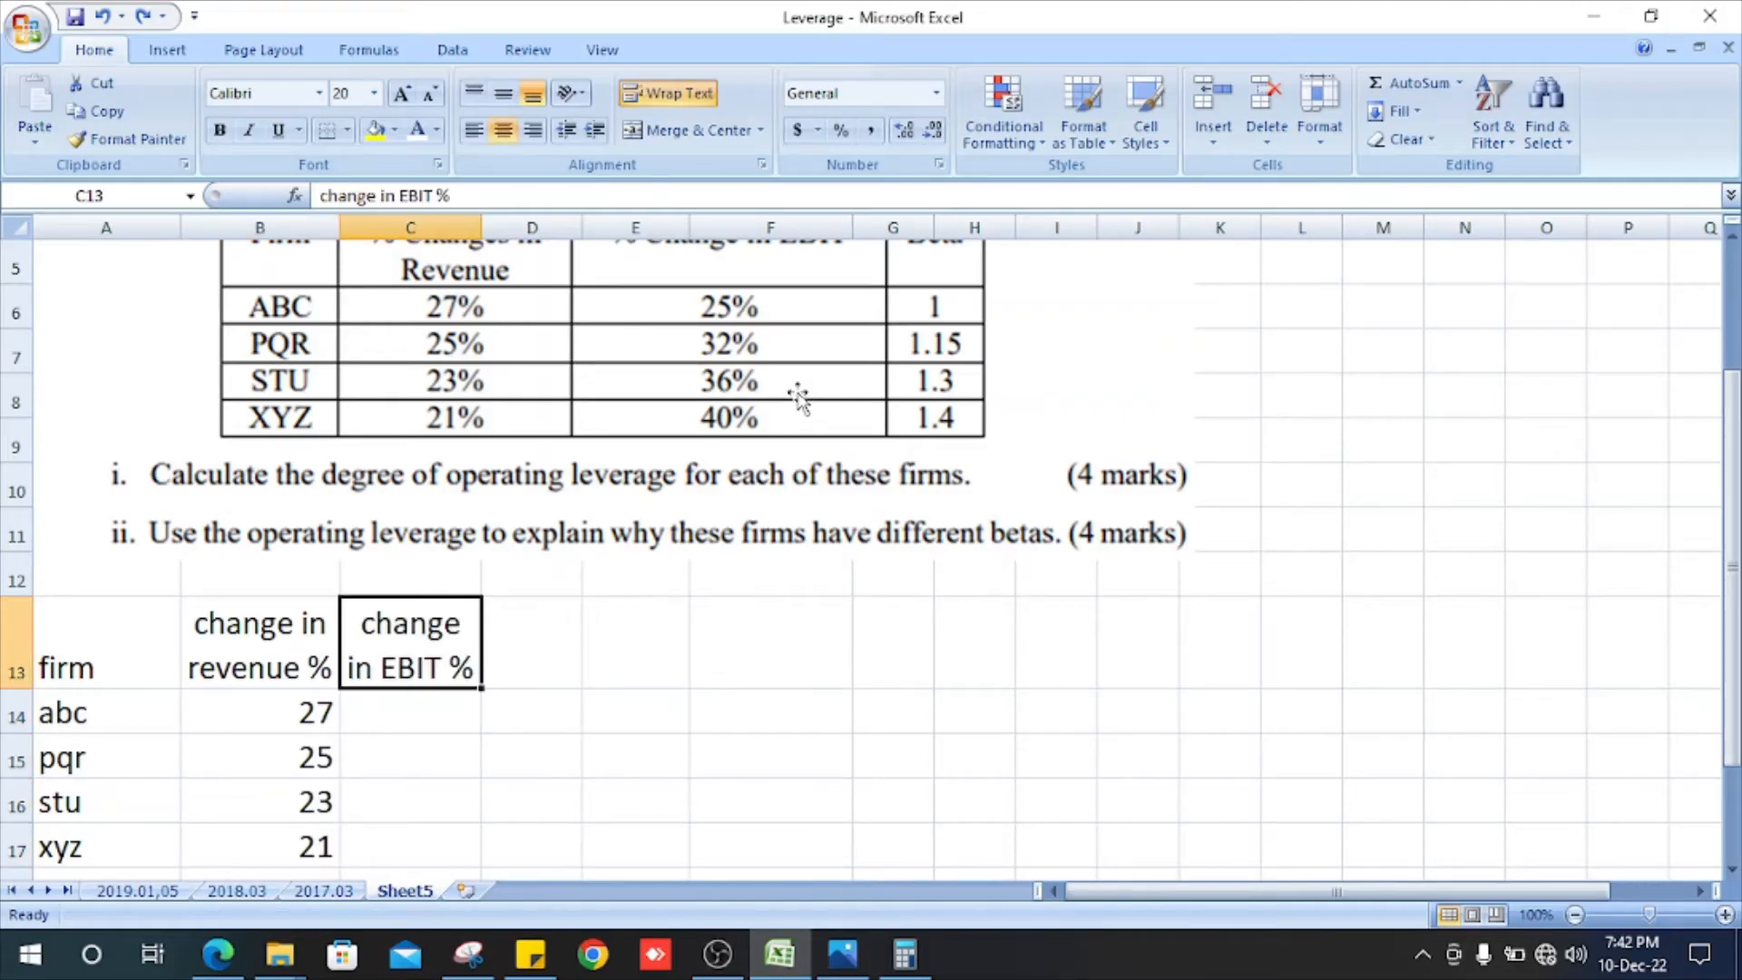
pyautogui.write('25')
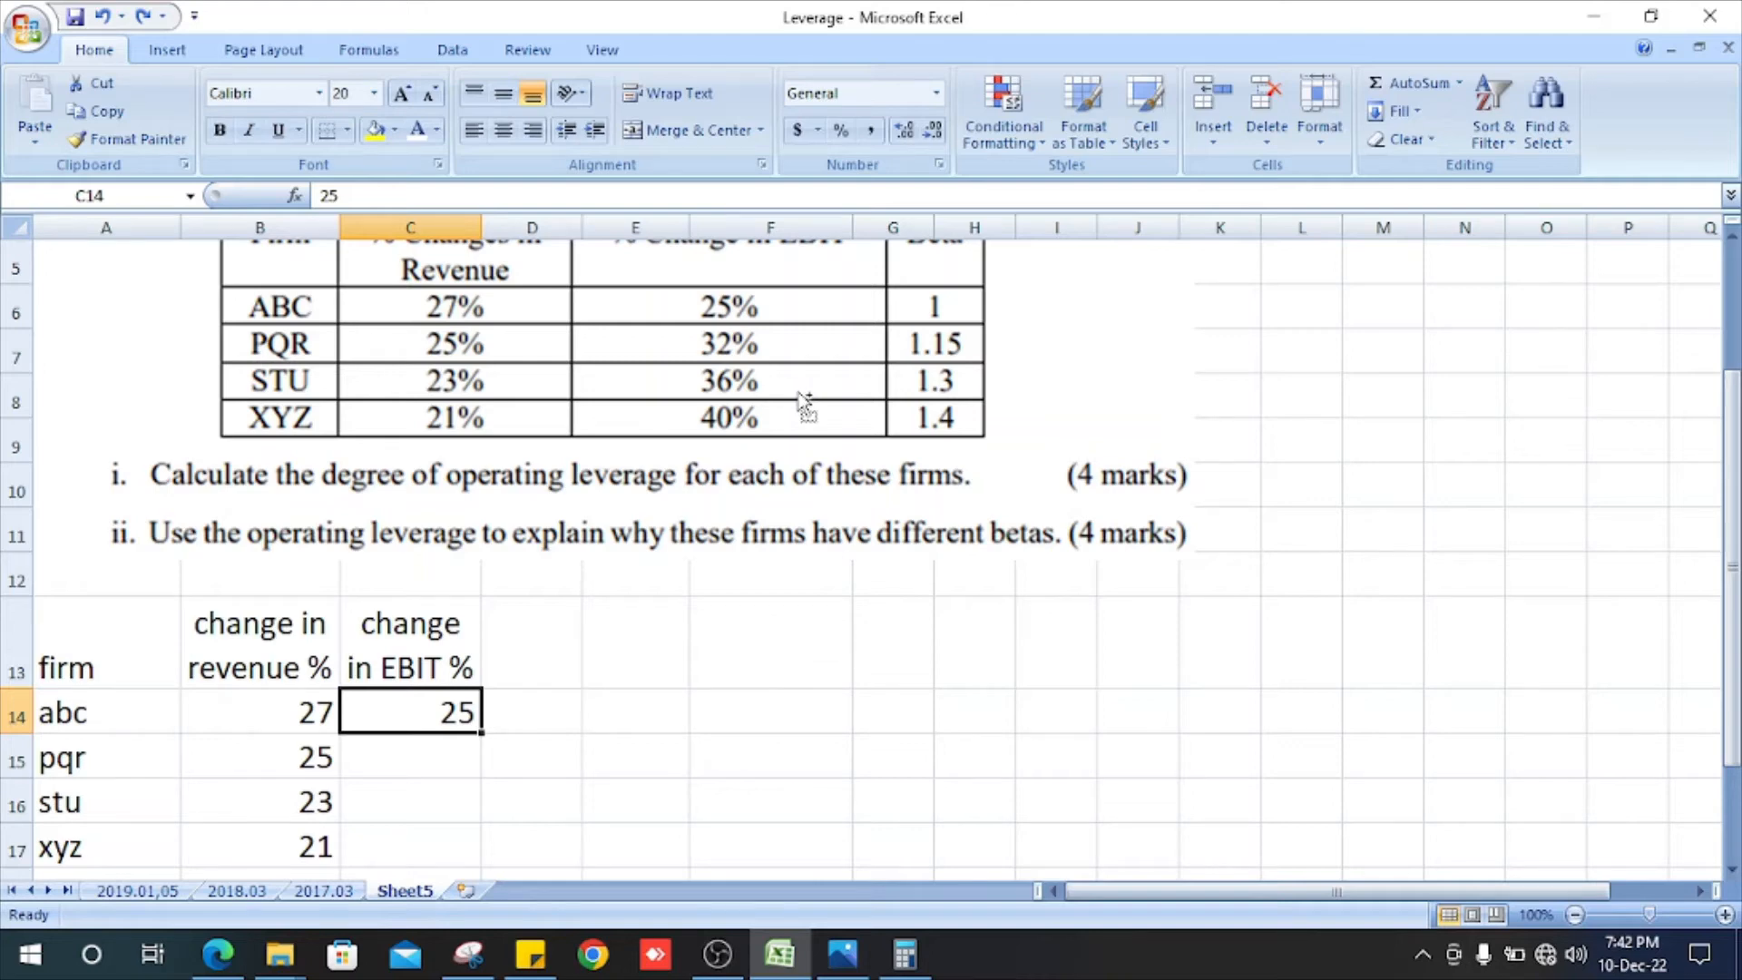
pyautogui.write('32')
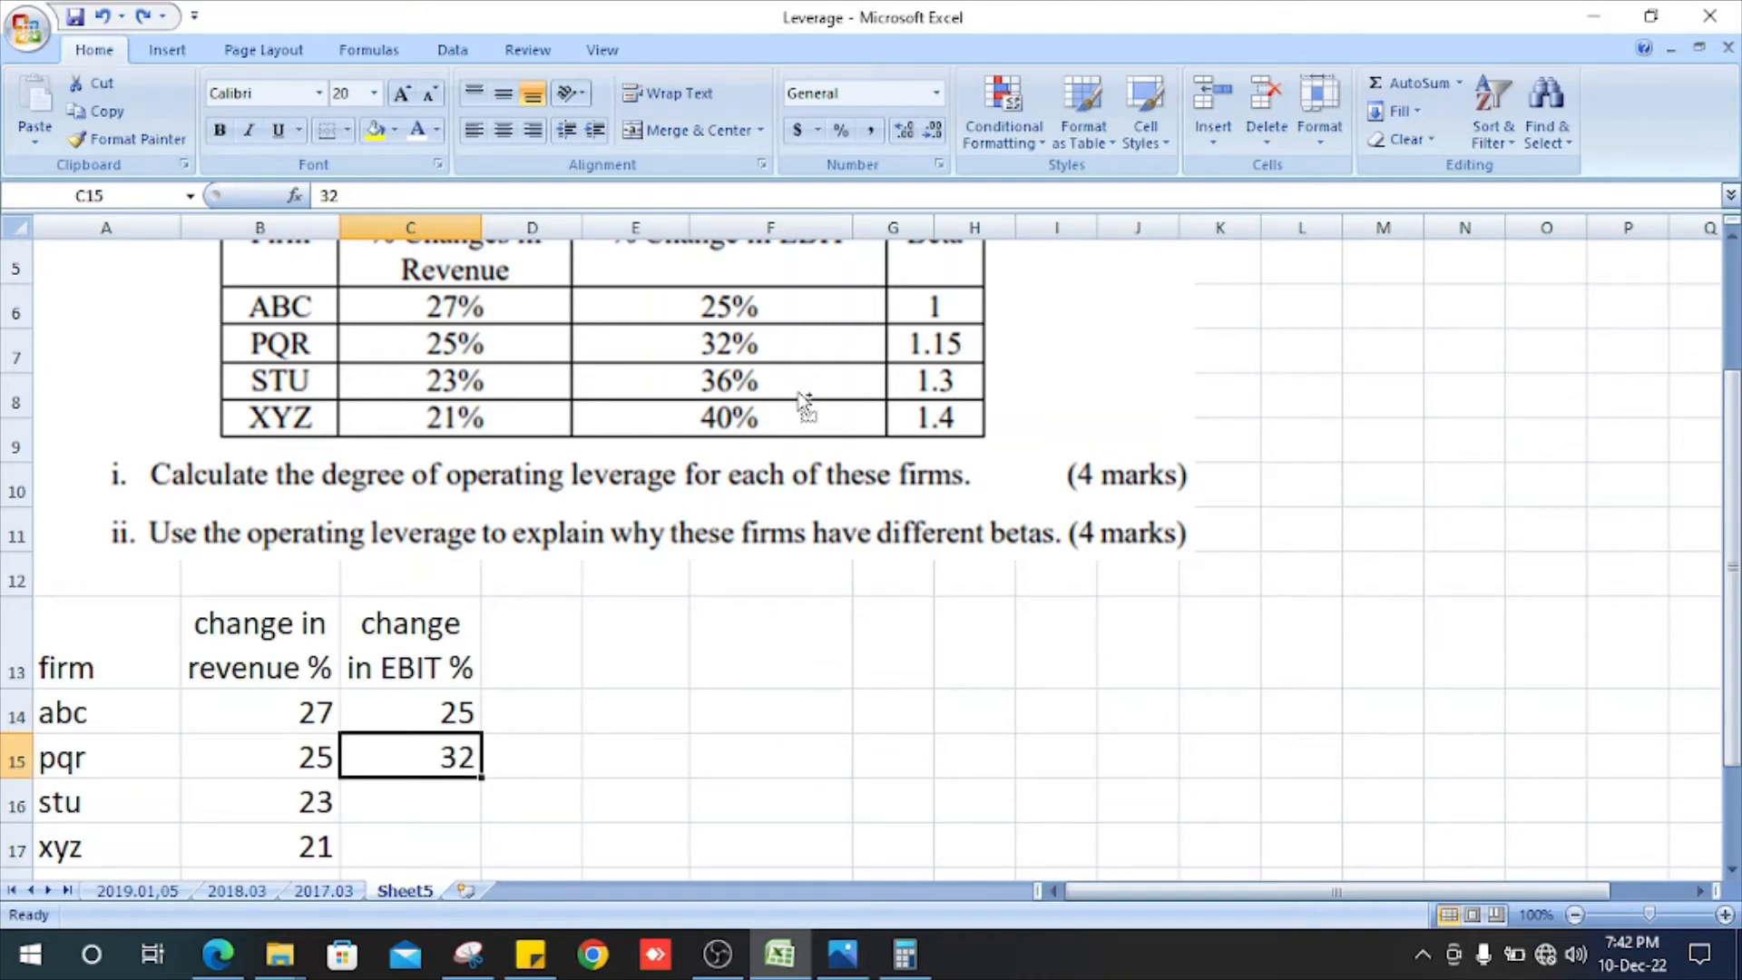
pyautogui.write('Beta')
pyautogui.click(532, 847)
pyautogui.write('1.4')
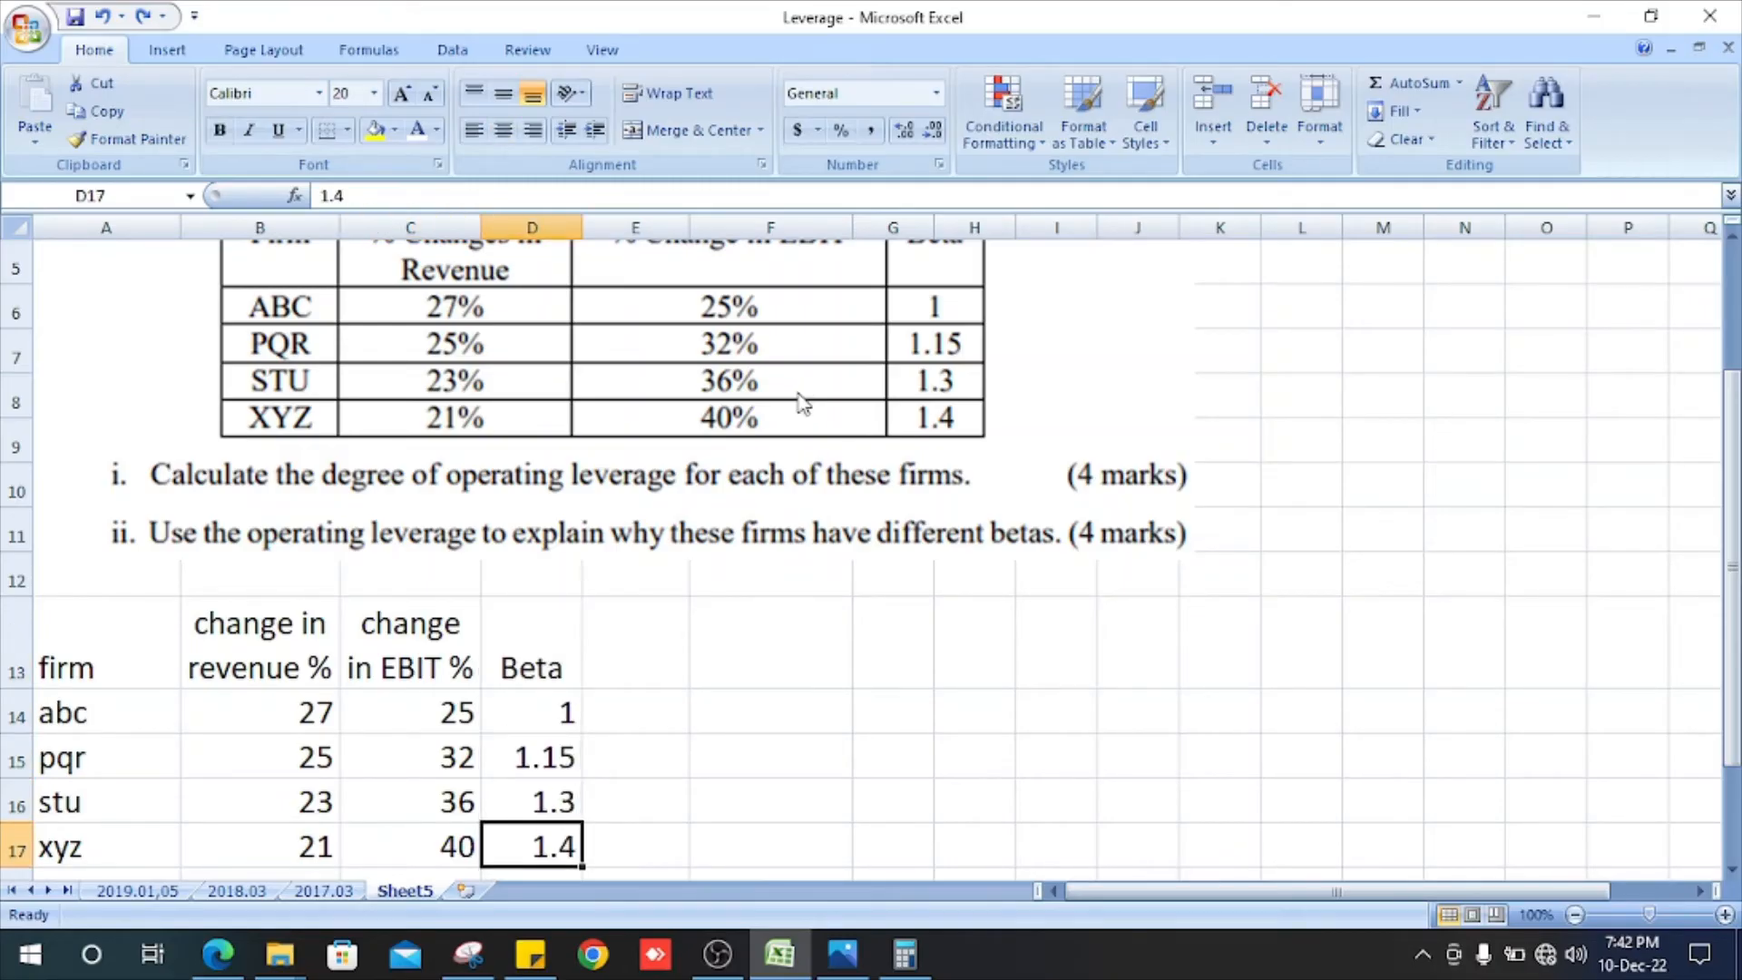
pyautogui.write('Operating Leverage')
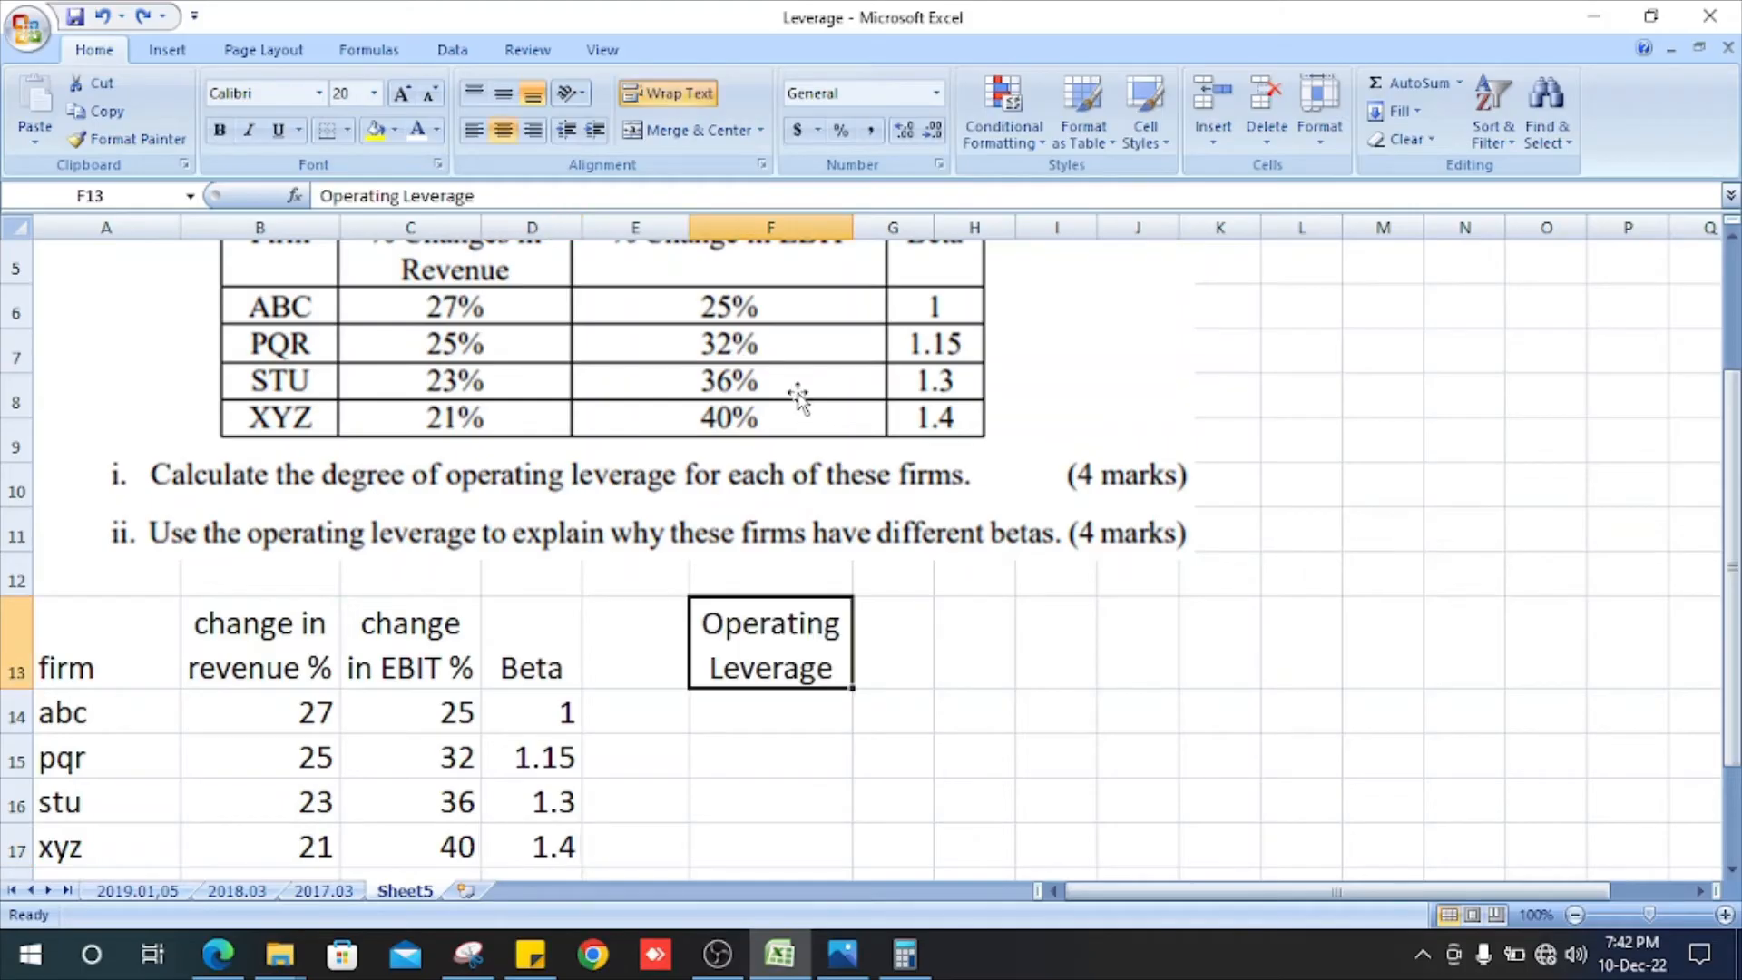
pyautogui.scroll(-3)
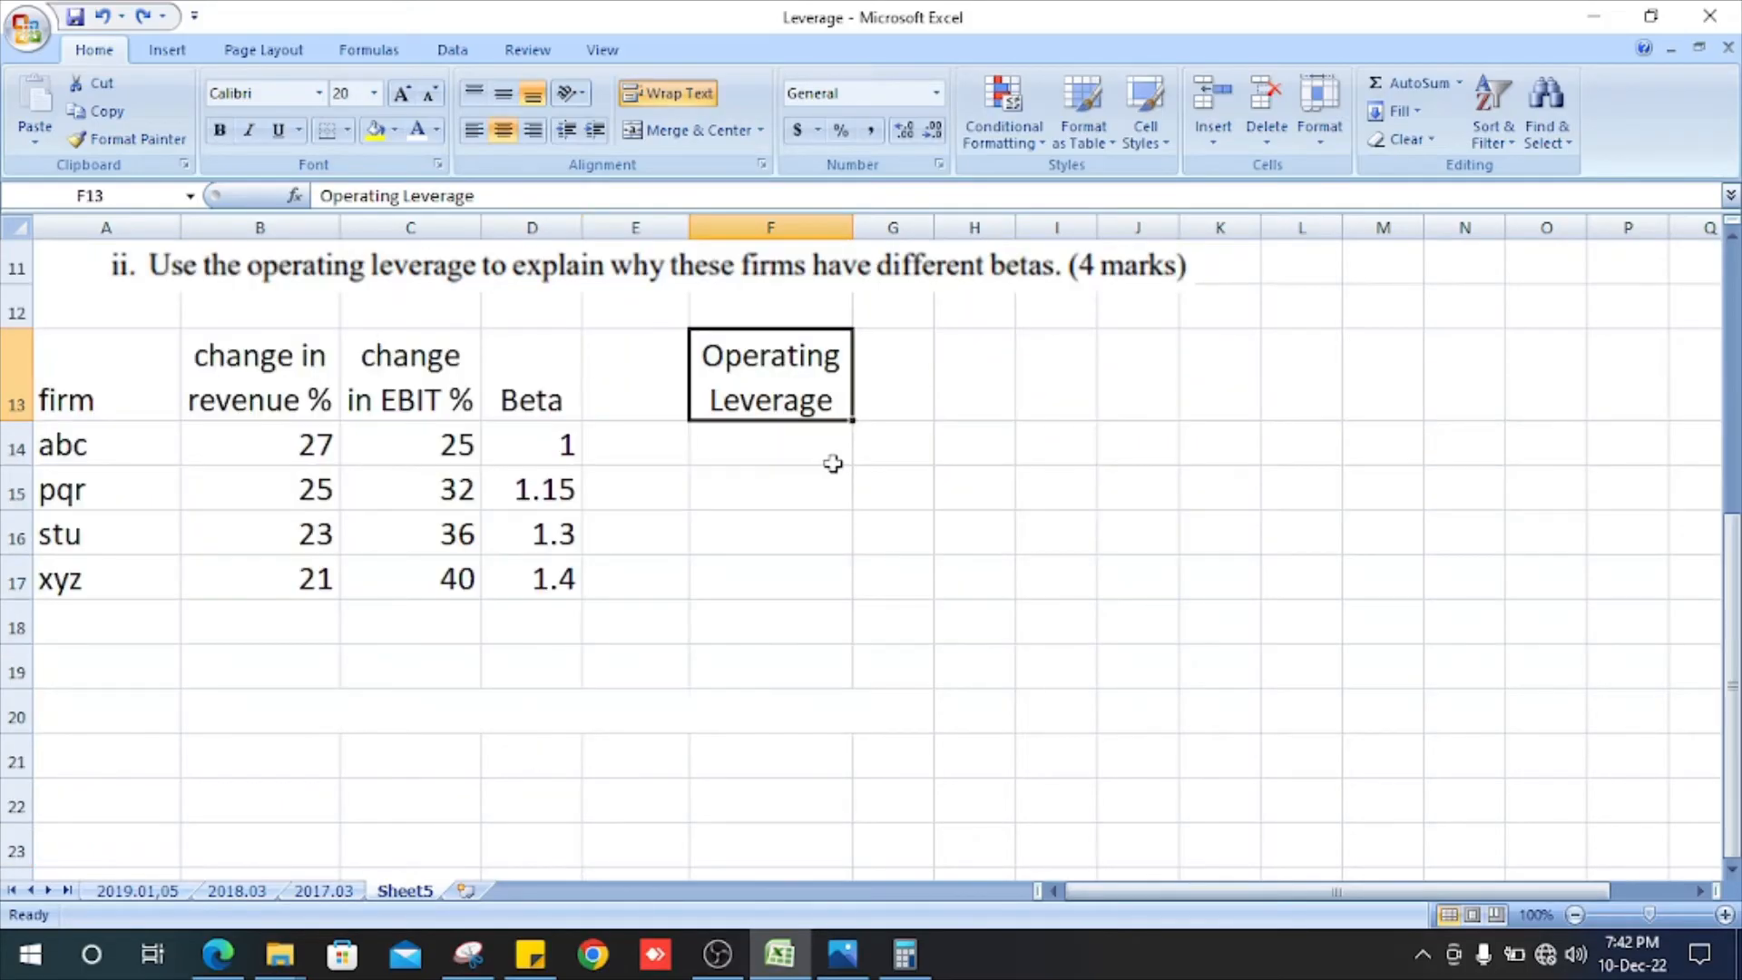
pyautogui.write('25/27')
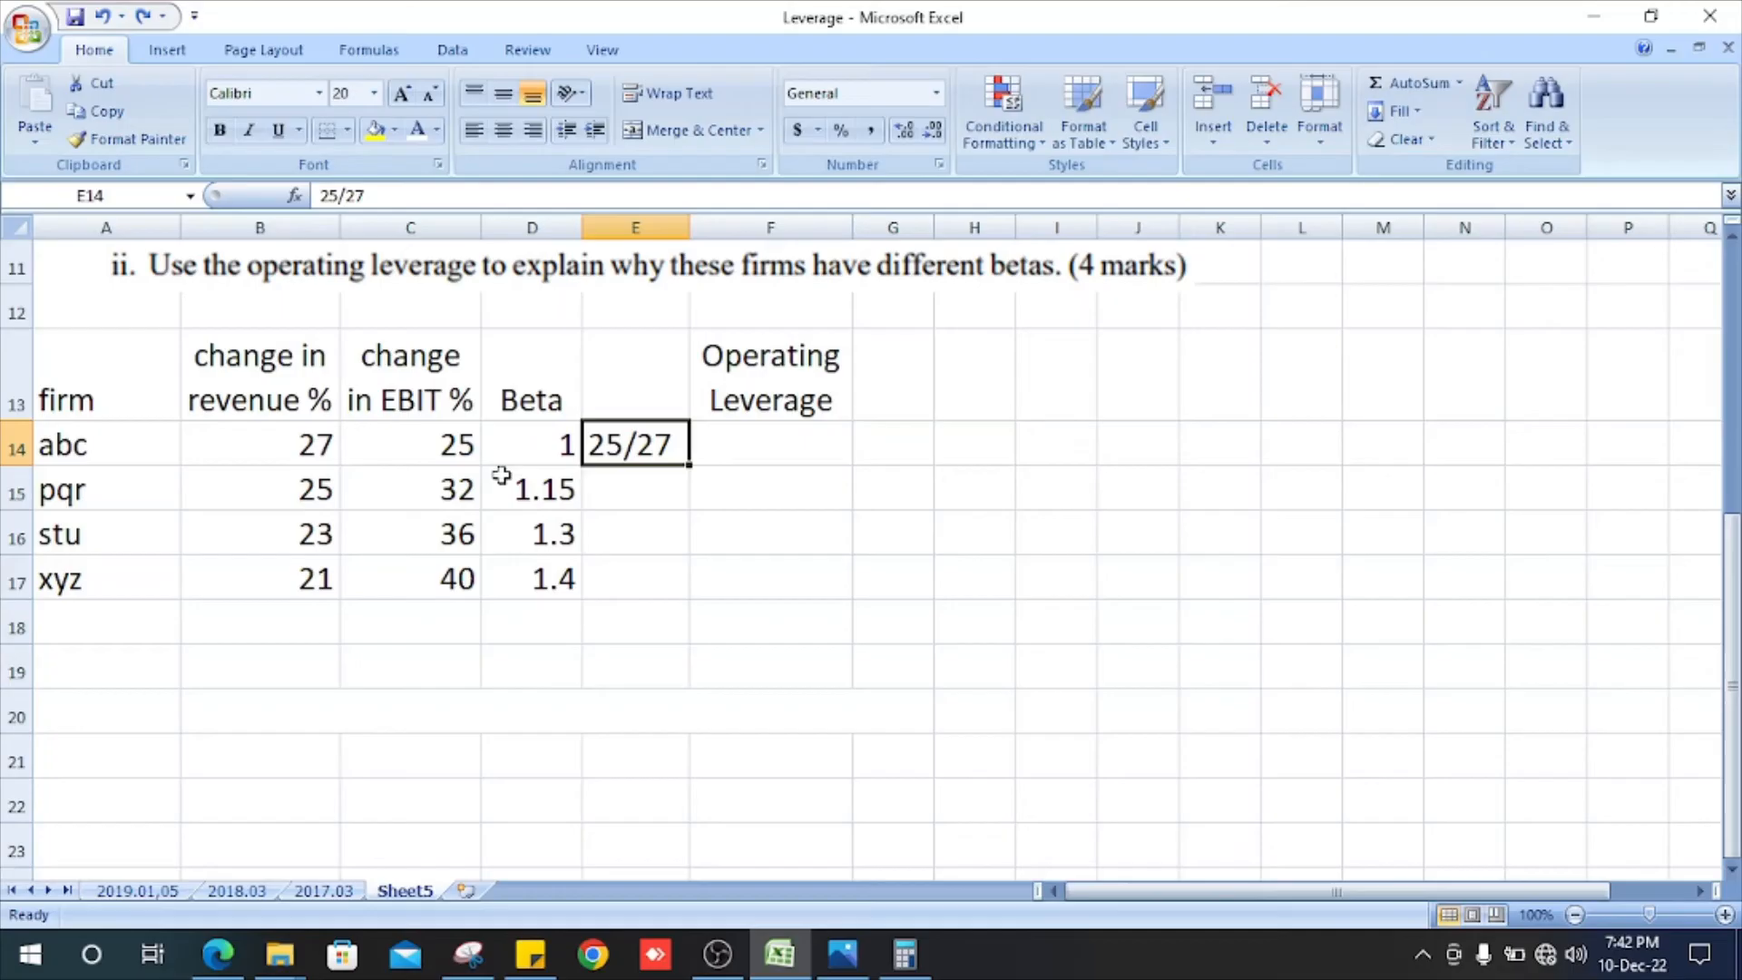
pyautogui.moveTo(442, 450)
pyautogui.write('=25/27')
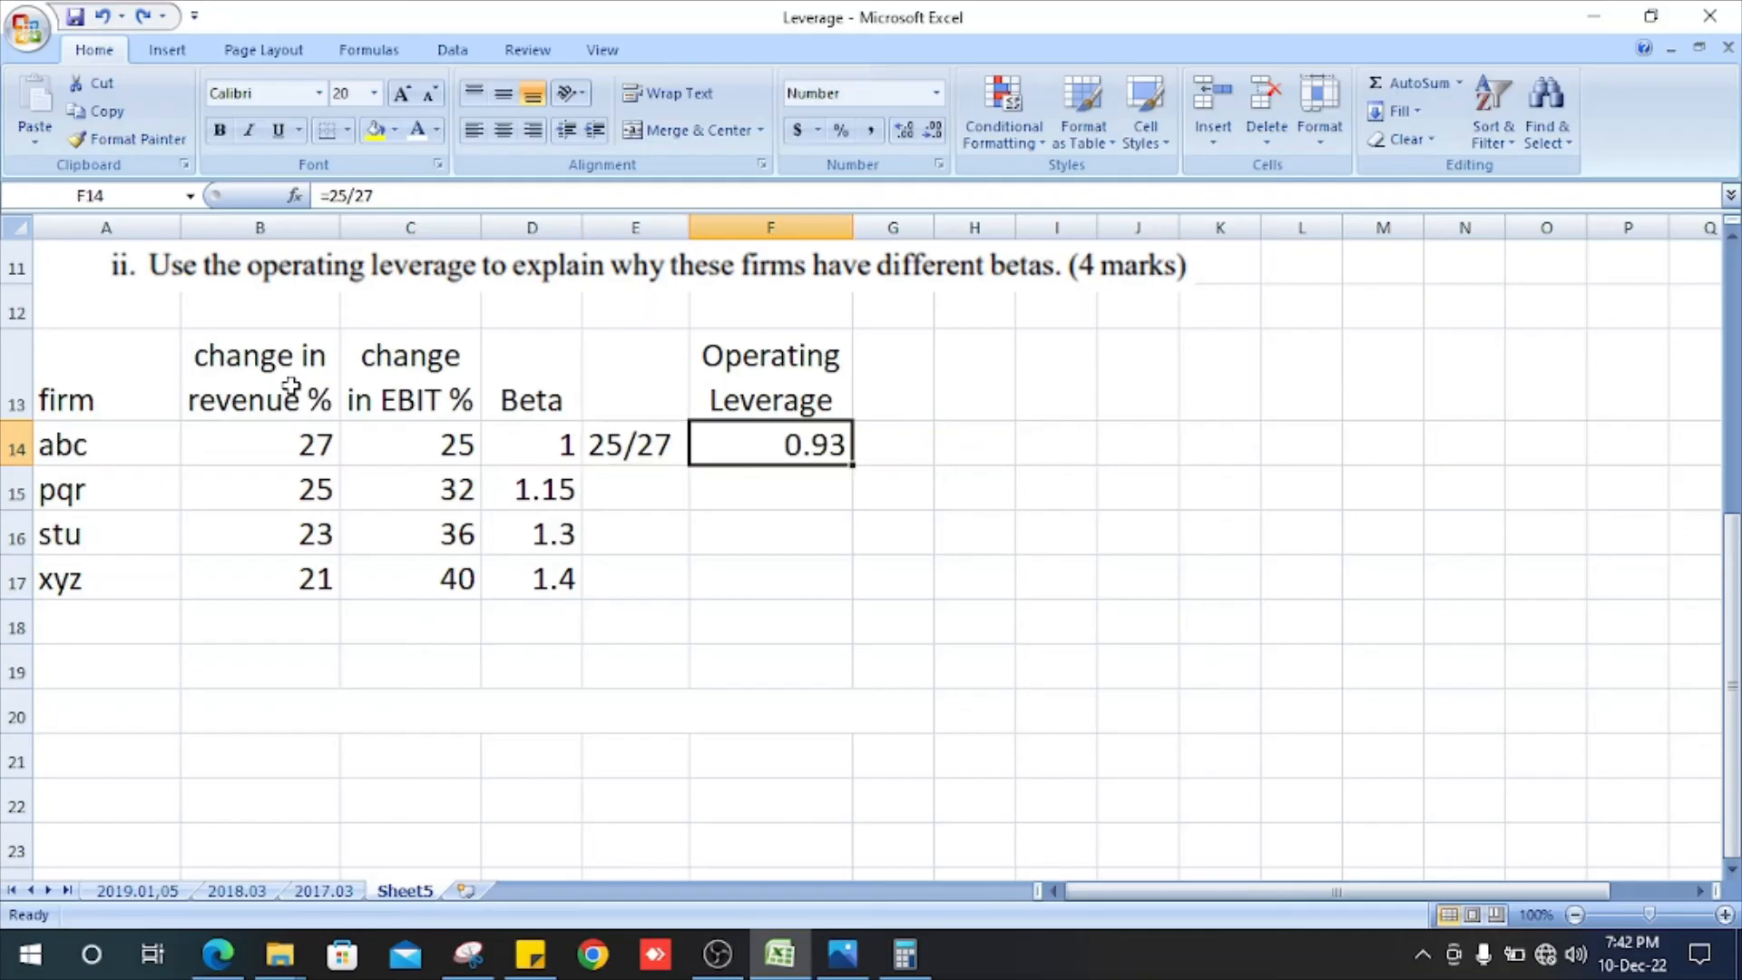
pyautogui.write('32/25')
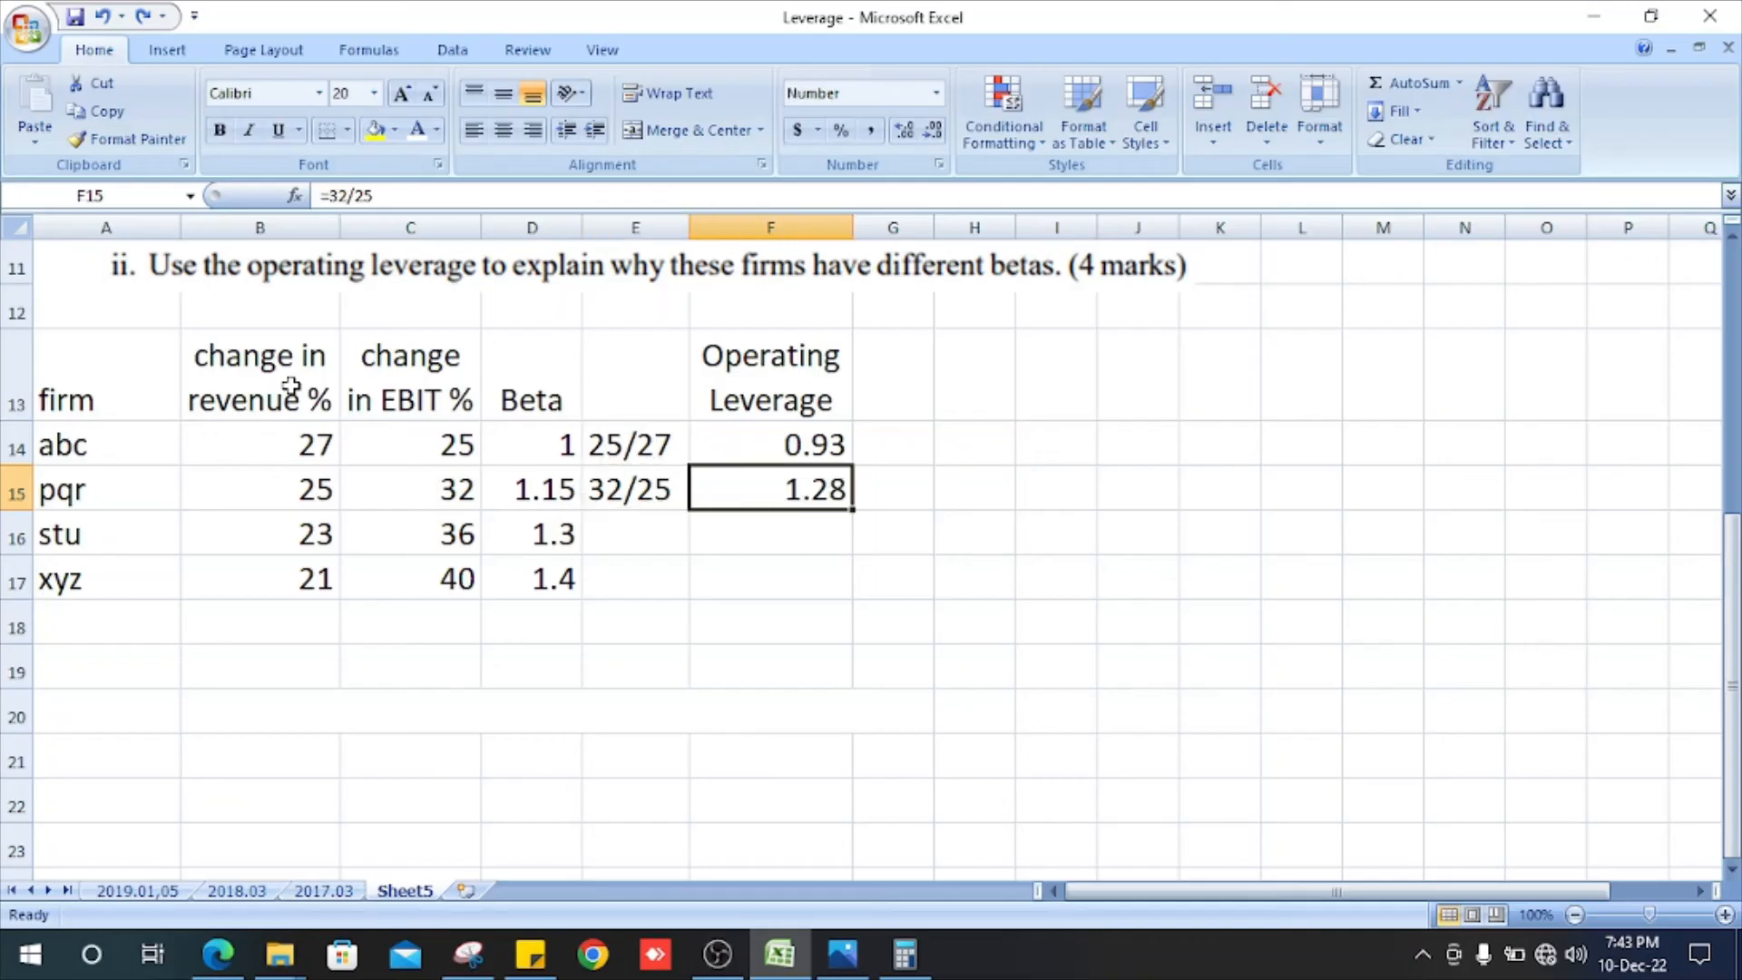
pyautogui.write('36/23')
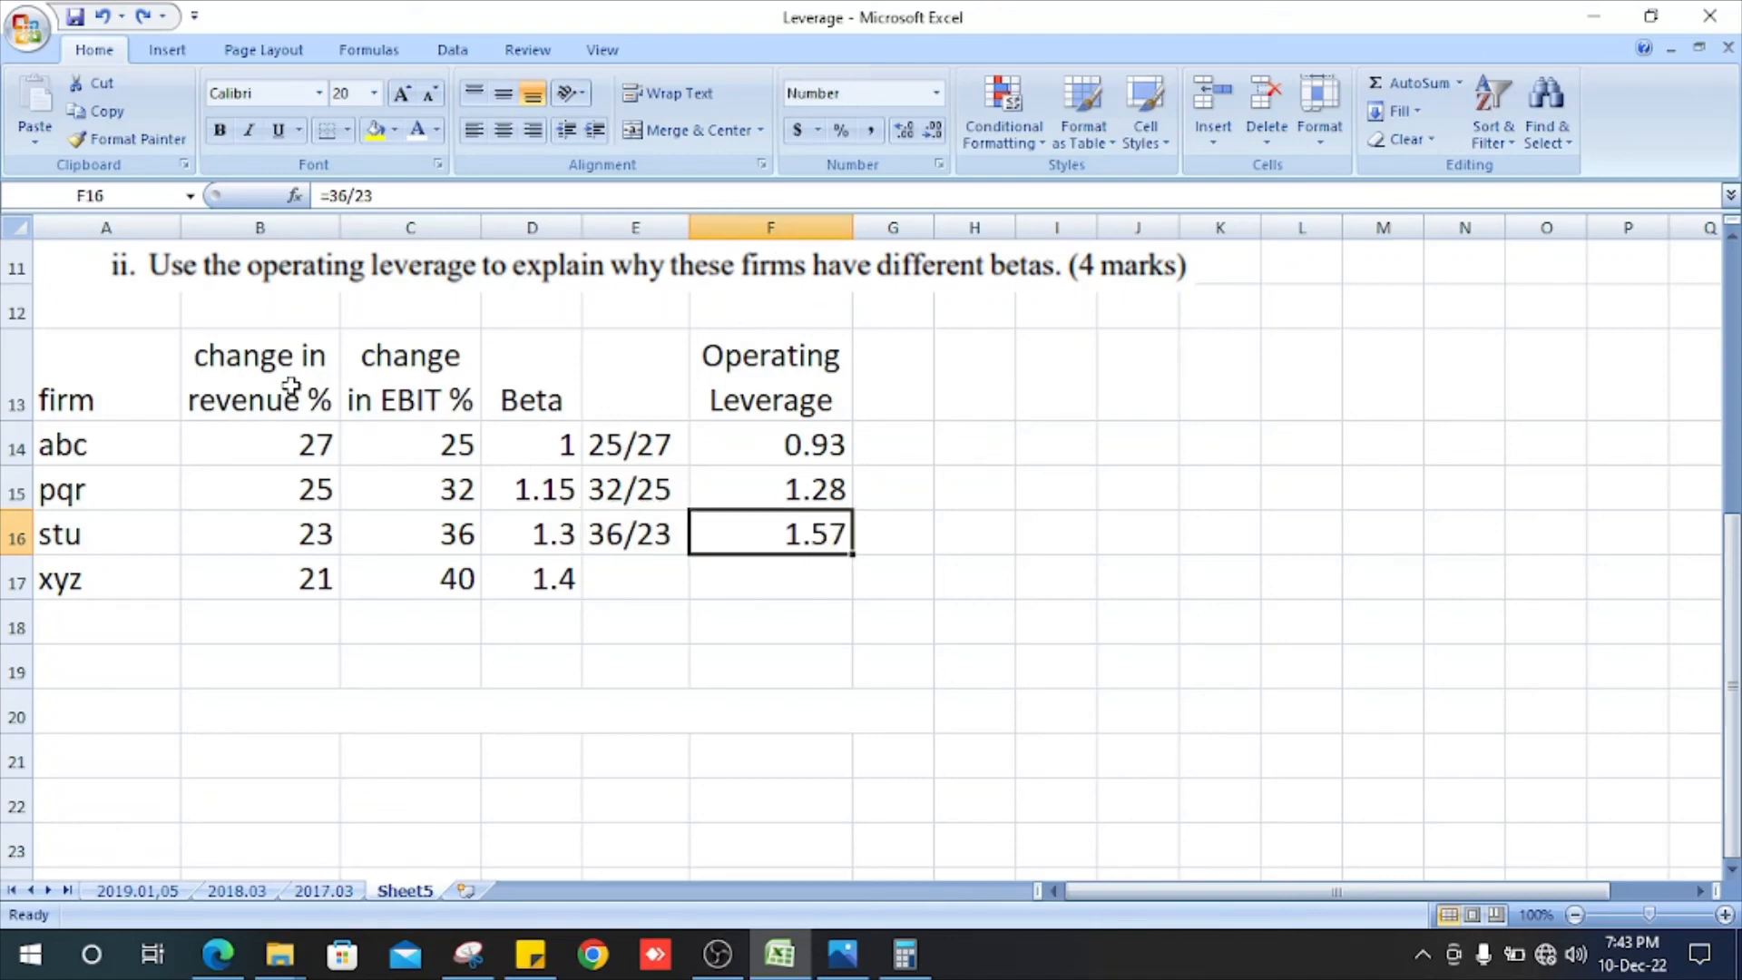
pyautogui.write('40/21')
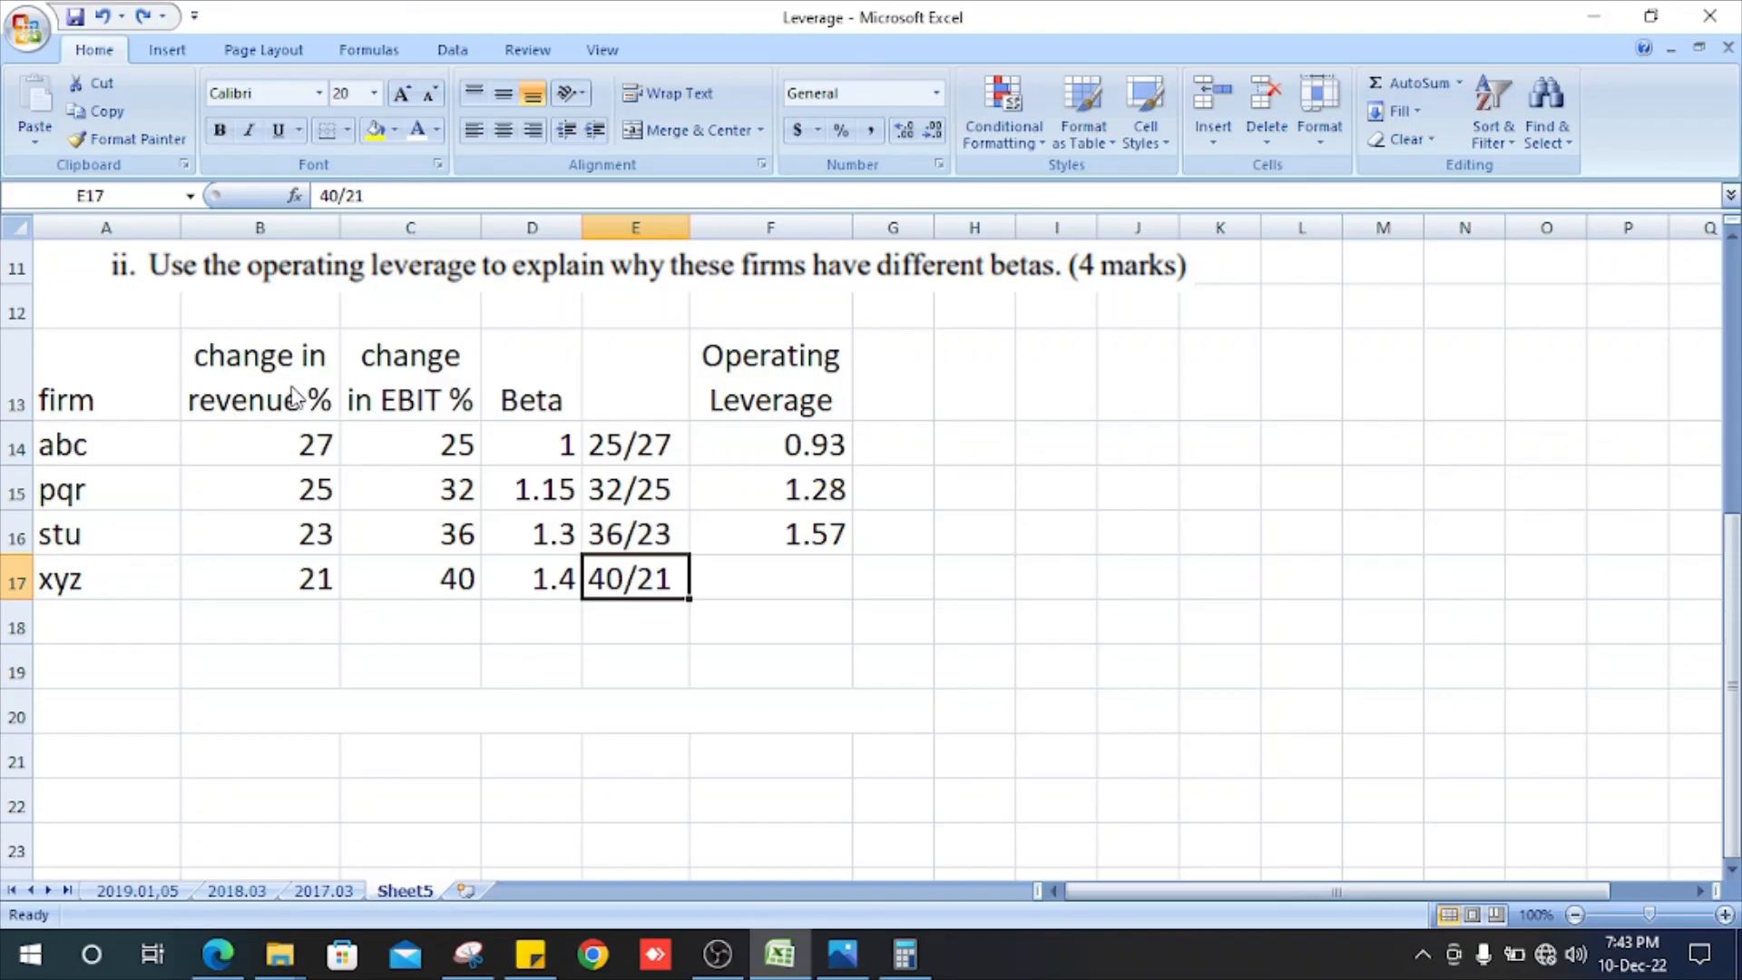
pyautogui.moveTo(293, 389)
pyautogui.write('=40/21')
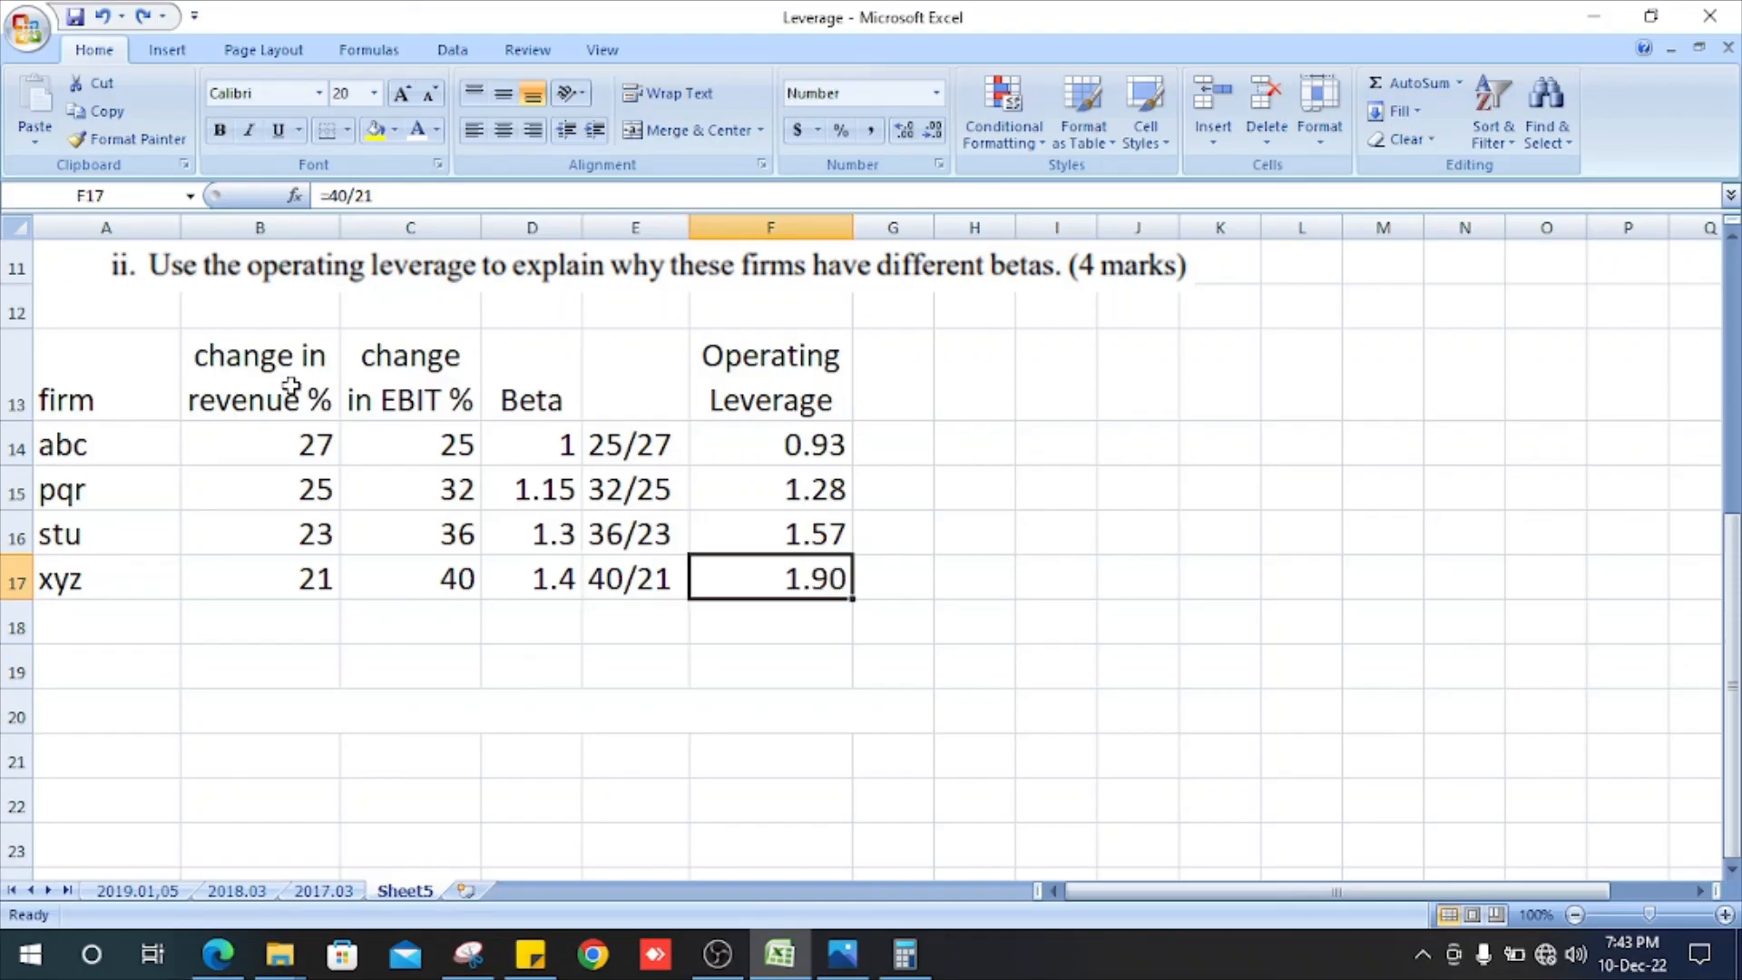
pyautogui.write('firm with high operating leverage also have high beta')
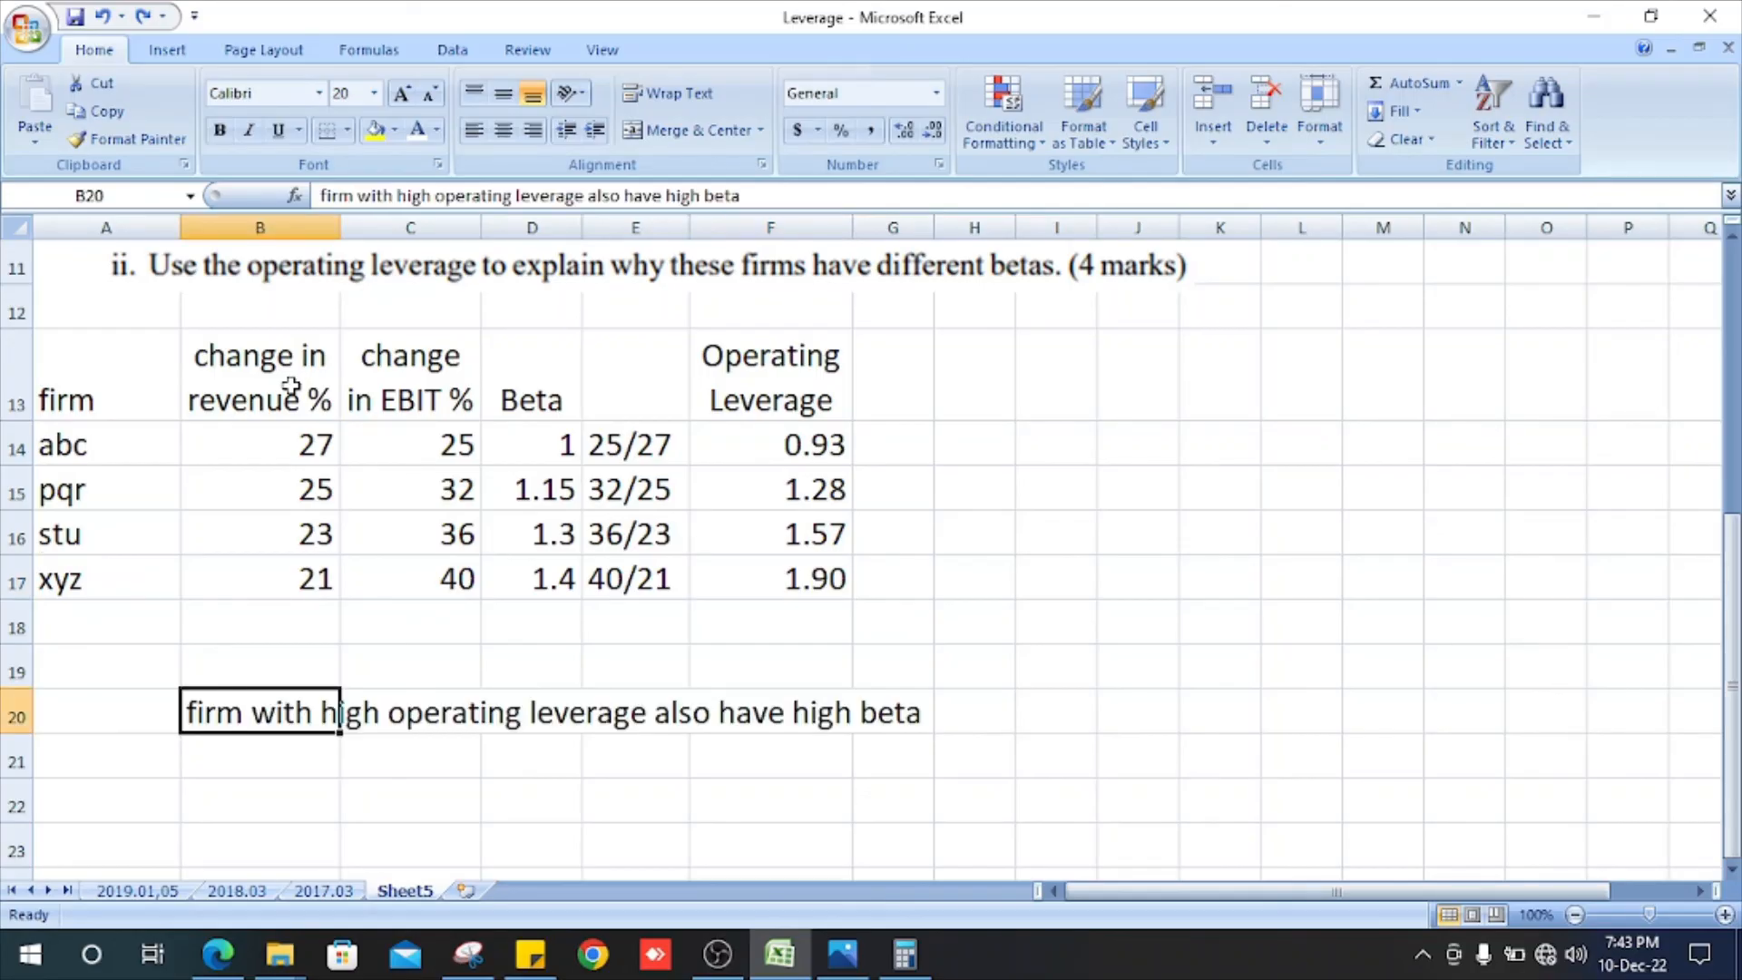